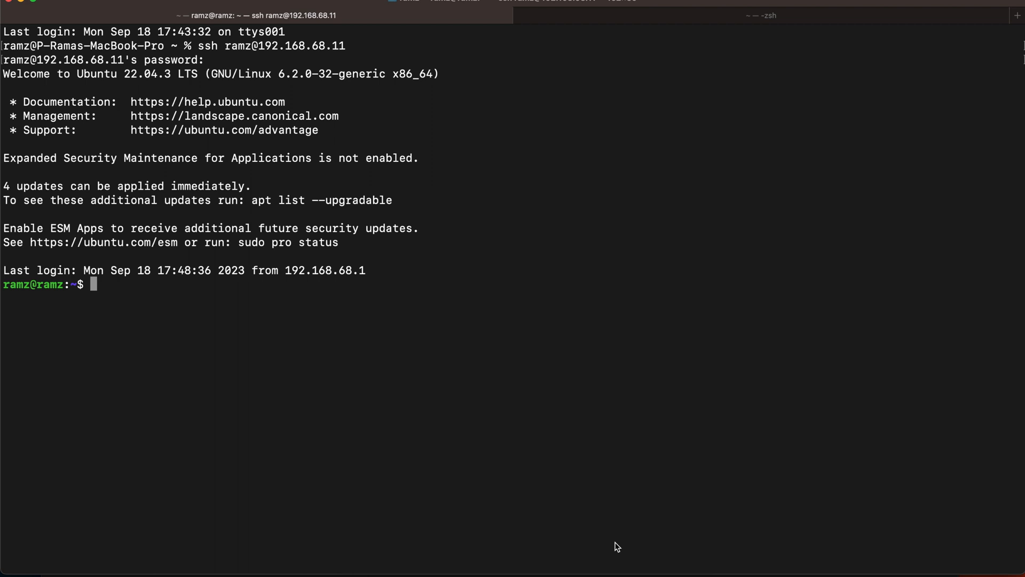
# - Become root with sudo su and confirm Elasticsearch and Kibana services are both active
pyautogui.write('suodu')
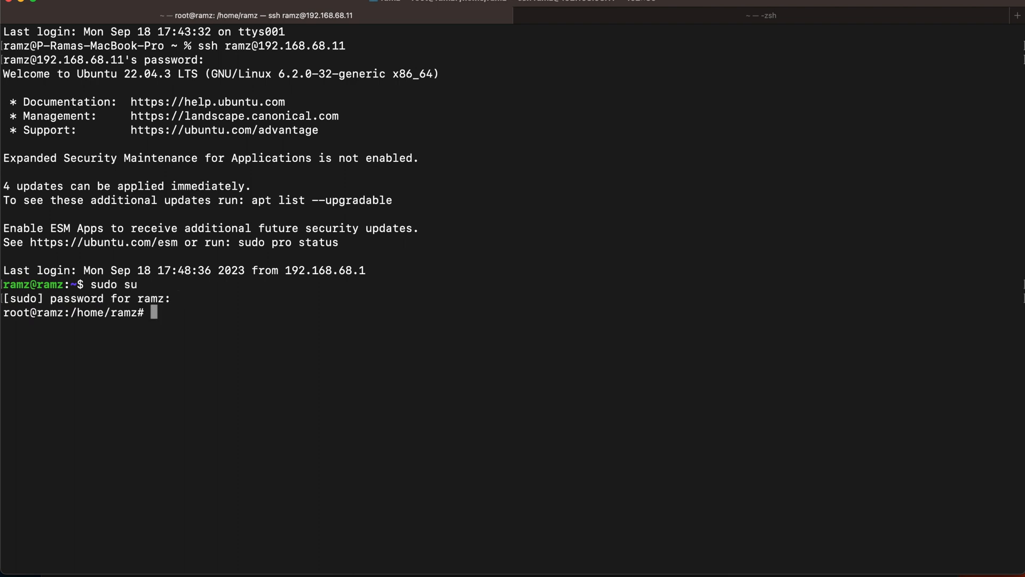
pyautogui.write('systemc')
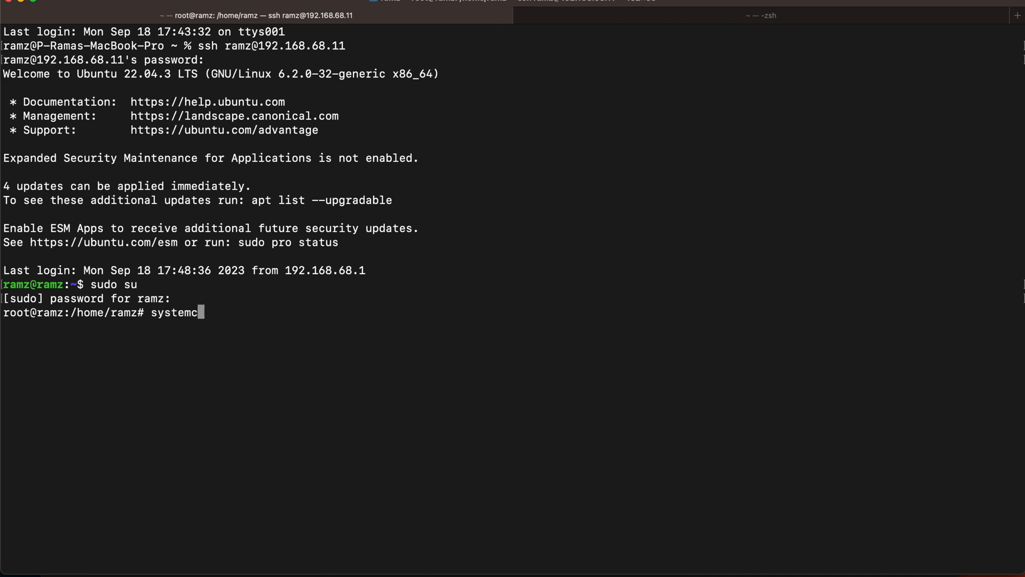
pyautogui.write('tl status')
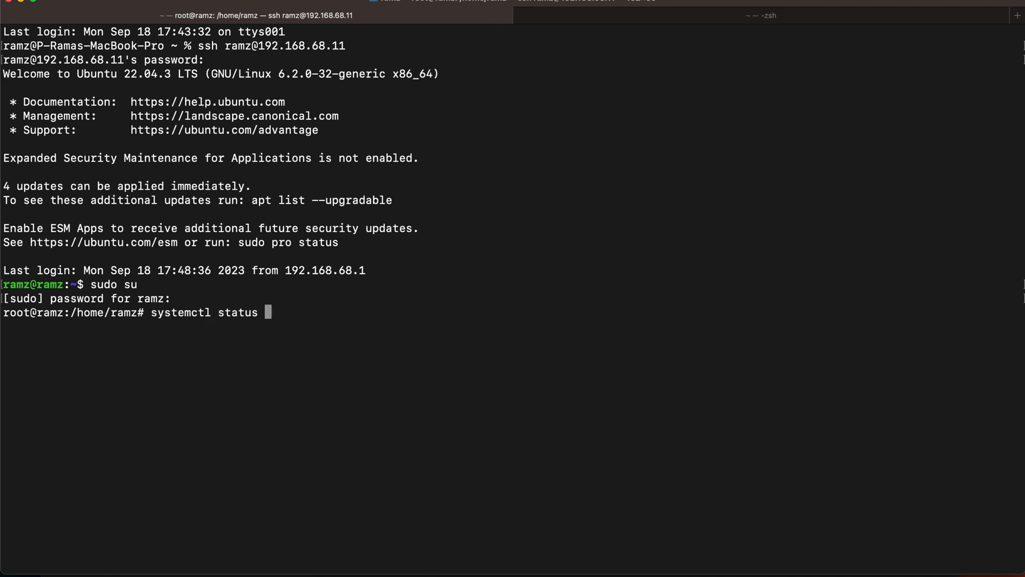
pyautogui.write('elasticsearch ki')
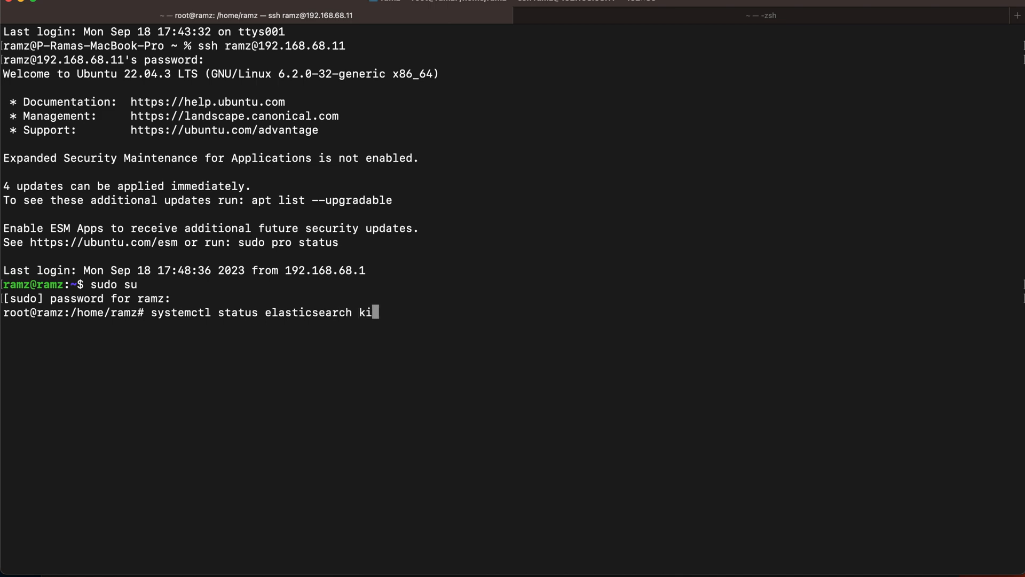
pyautogui.write('bana')
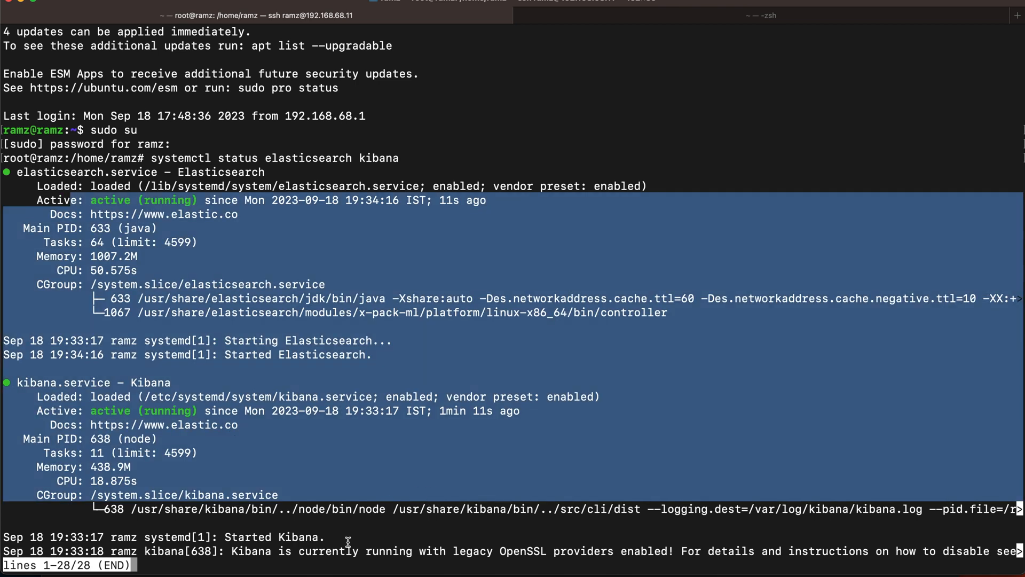
pyautogui.press('ctrl+c')
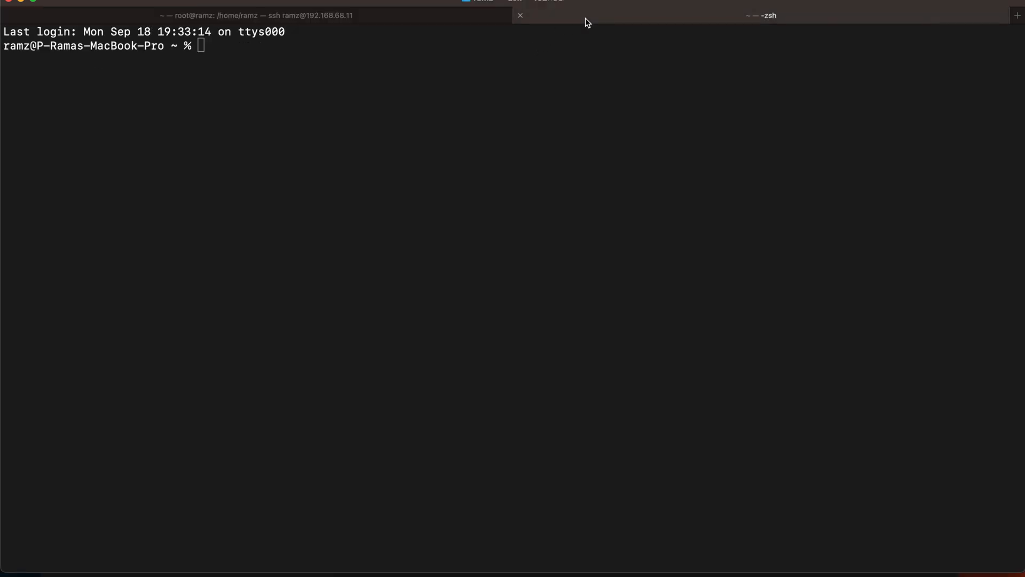
# - Run which zeek and select the returned path /usr/local/zeek/bin/zeek
pyautogui.write('which zeek')
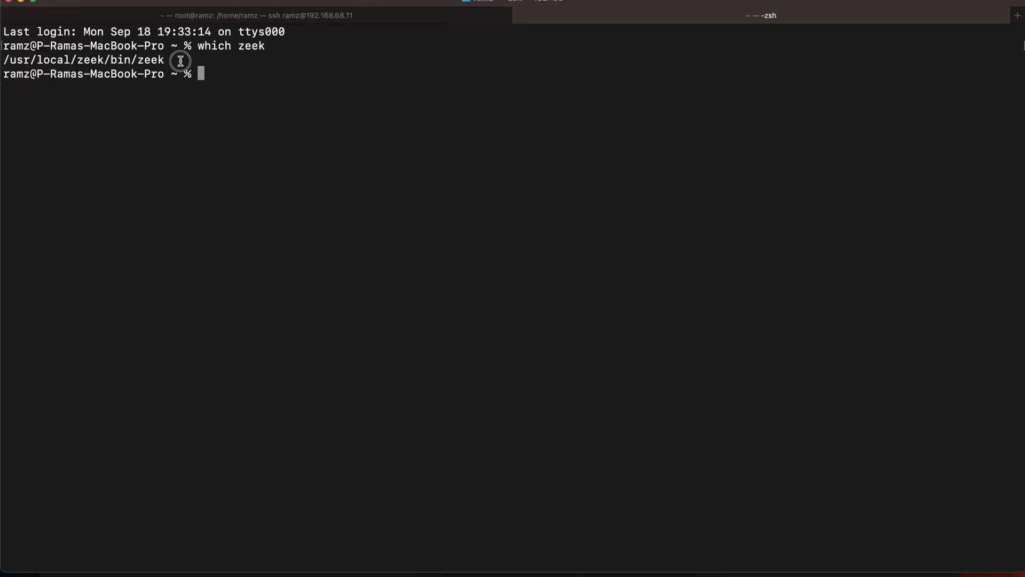
pyautogui.moveTo(3, 59); pyautogui.dragTo(165, 60)
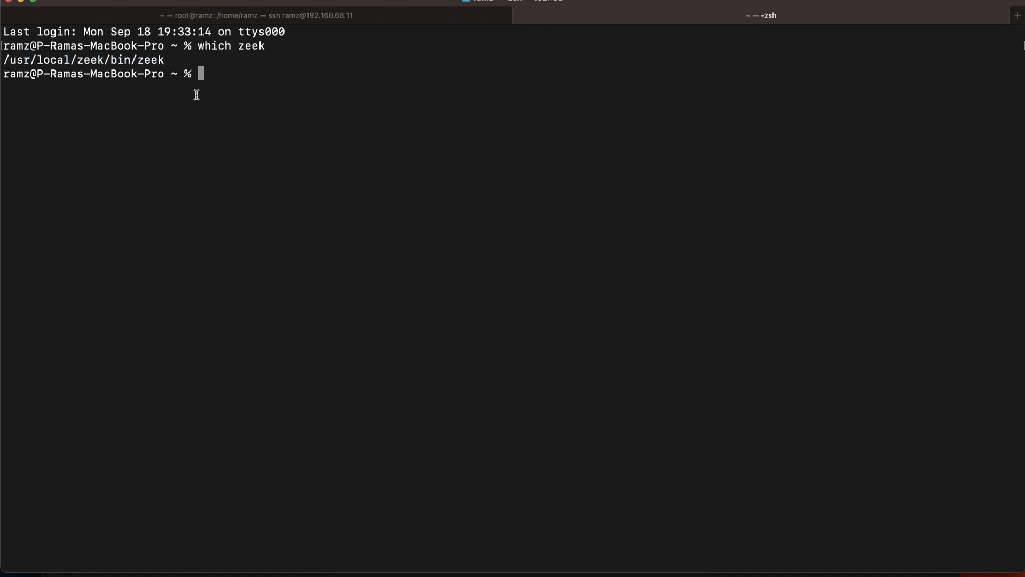
pyautogui.moveTo(233, 84)
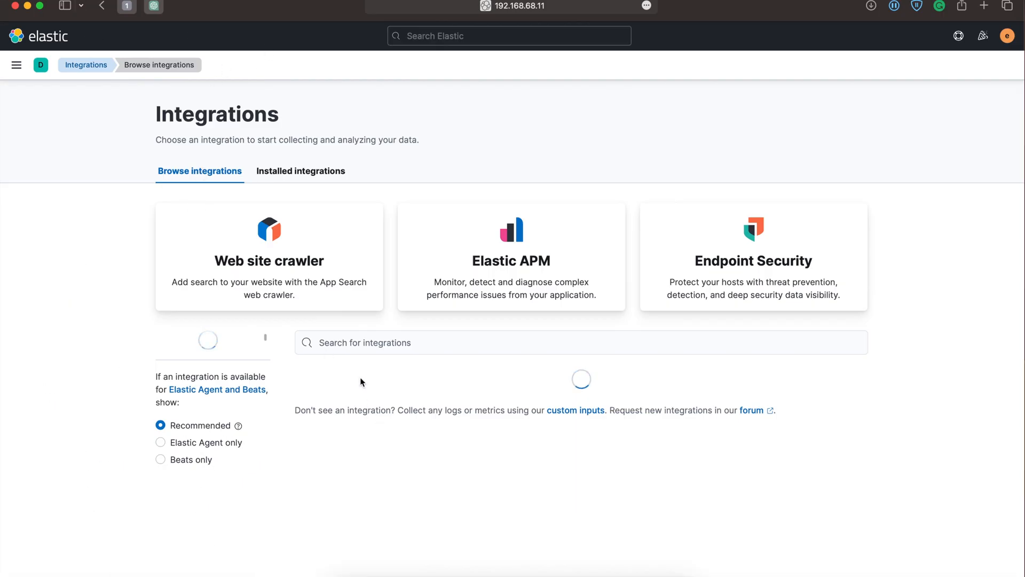
# - Search integrations for 'zeek' and read the Zeek Logs overview noting logs must be JSON
pyautogui.write('zee')
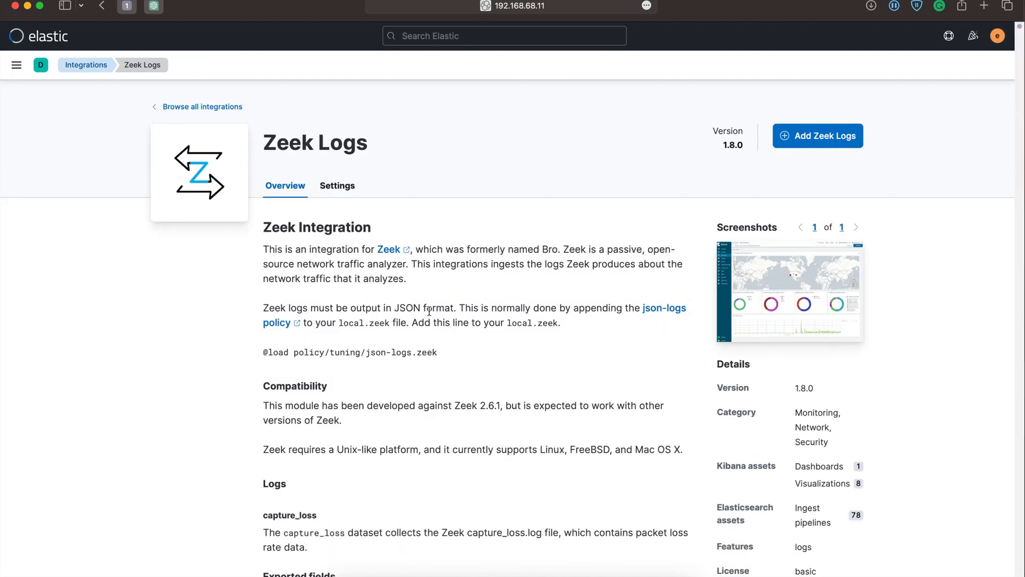
pyautogui.scroll(-3)
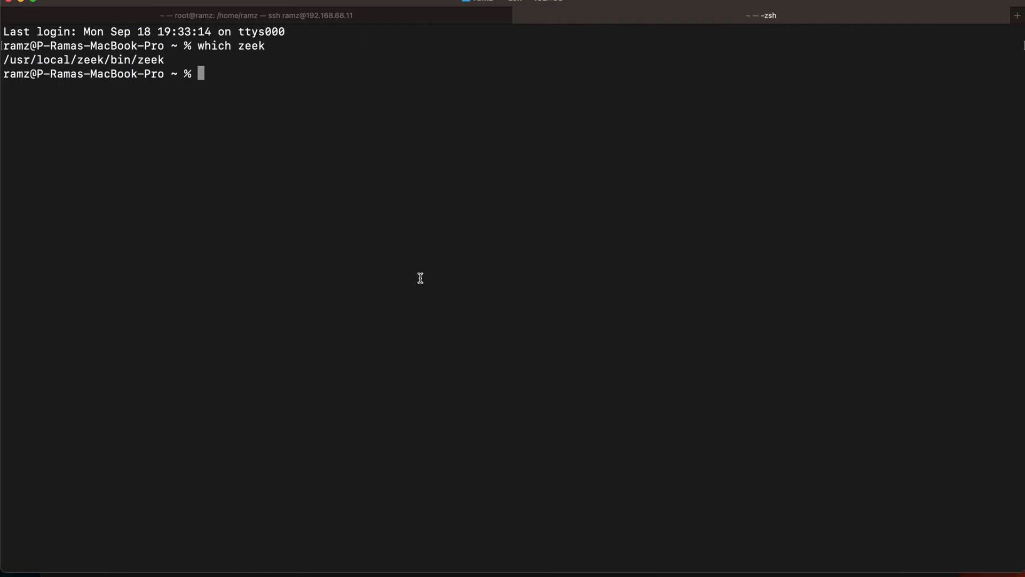
# - Move into /usr/local/zeek and search the filesystem for local.zeek files
pyautogui.write('cd')
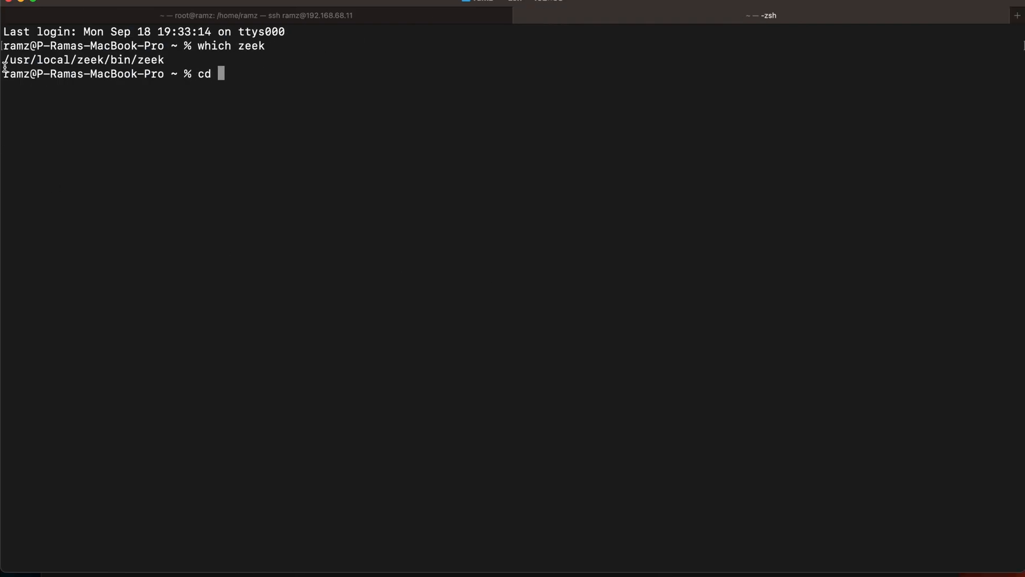
pyautogui.doubleClick(109, 59)
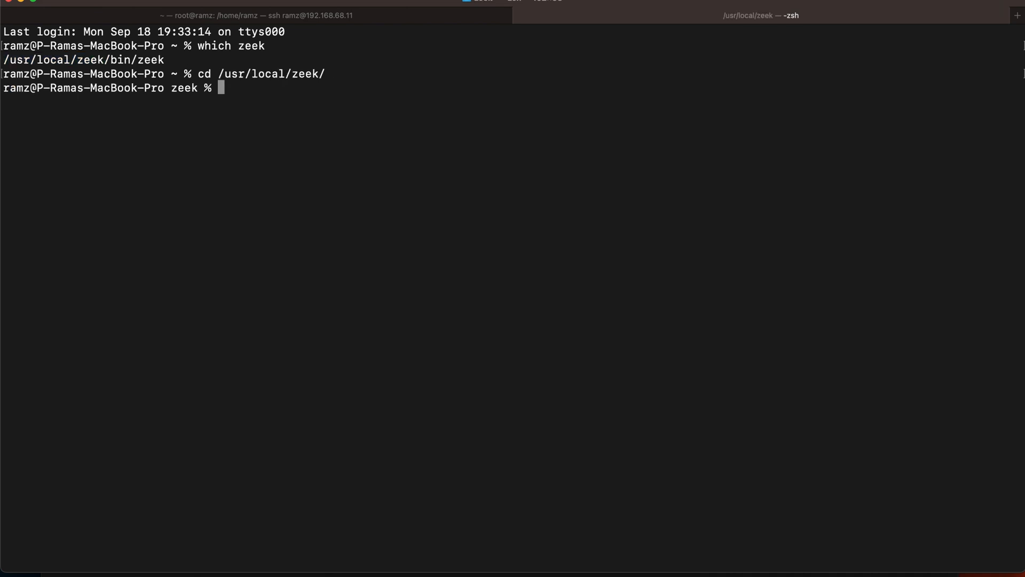
pyautogui.write('find /')
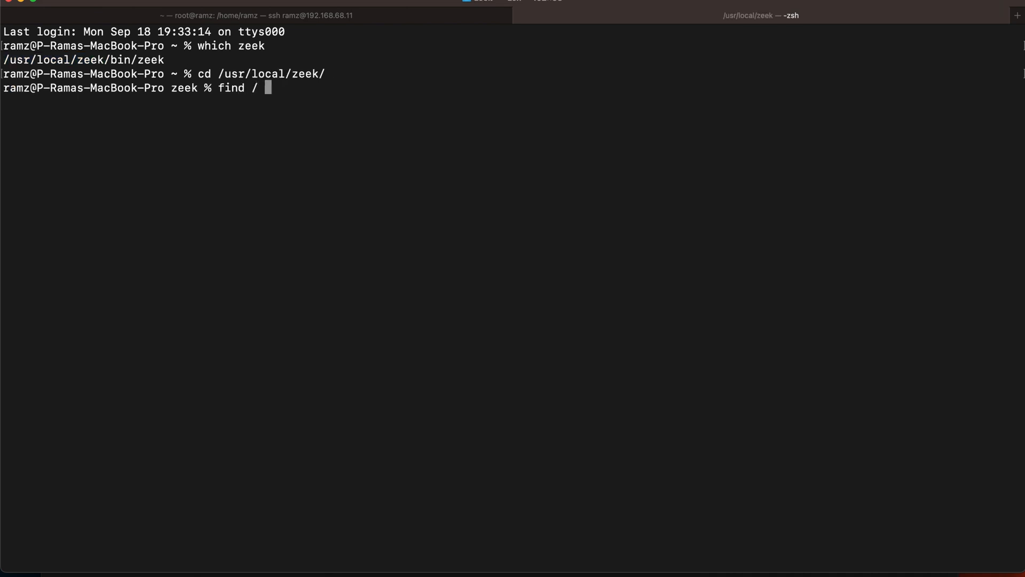
pyautogui.write('-name l')
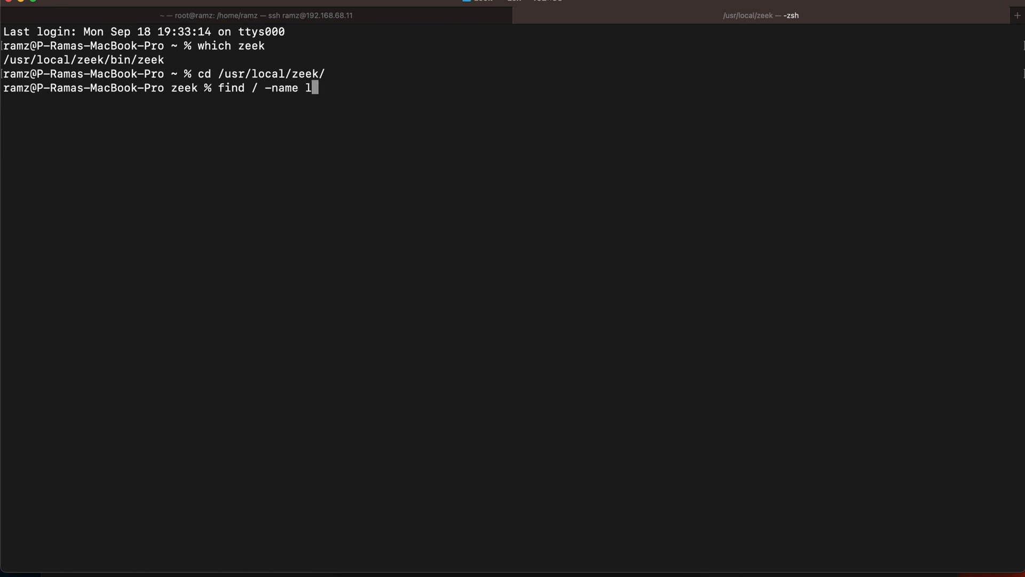
pyautogui.write('ocal.zeek')
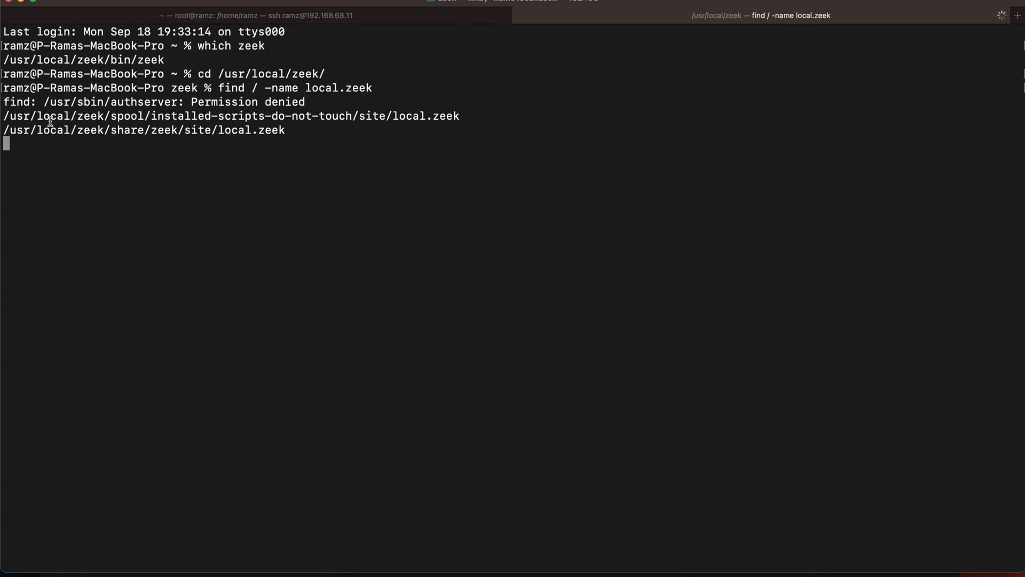
pyautogui.moveTo(3, 129); pyautogui.dragTo(134, 129)
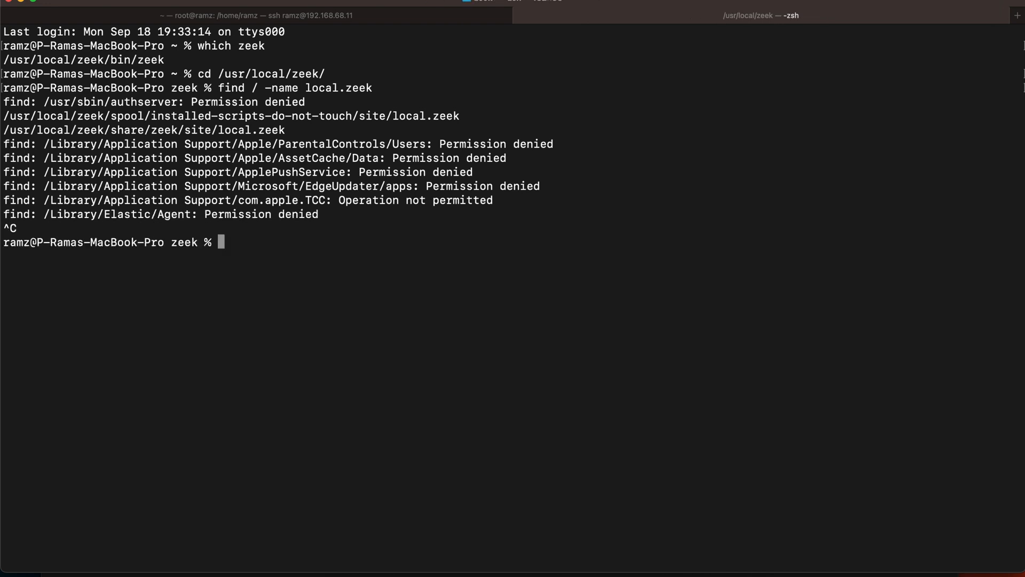
# - Open /usr/local/zeek/share/zeek/site/local.zeek in nano with sudo
pyautogui.write('sudo')
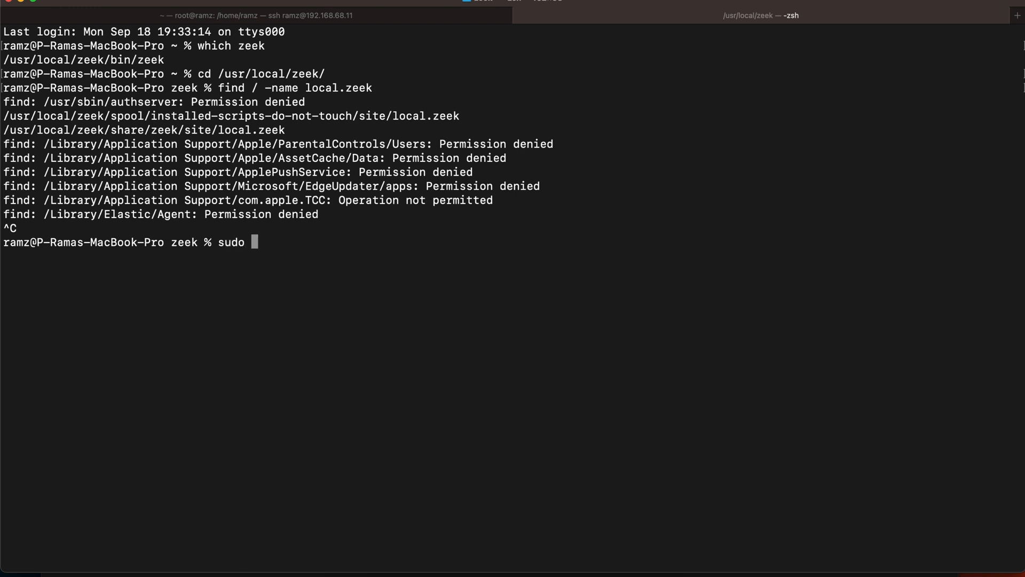
pyautogui.write('nano /usr/local/zeek/share/zeek/site/local.zeek')
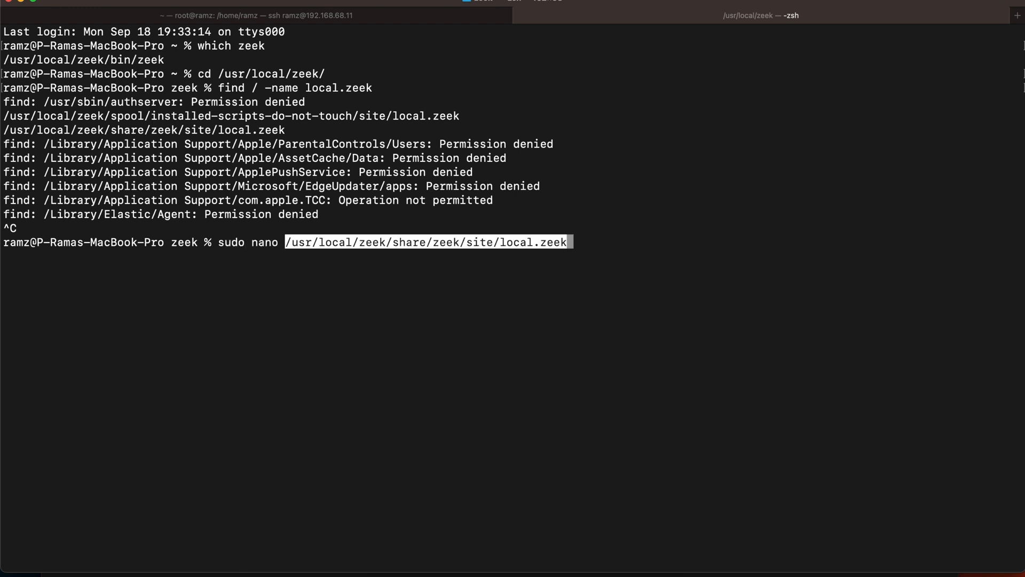
pyautogui.press('enter')
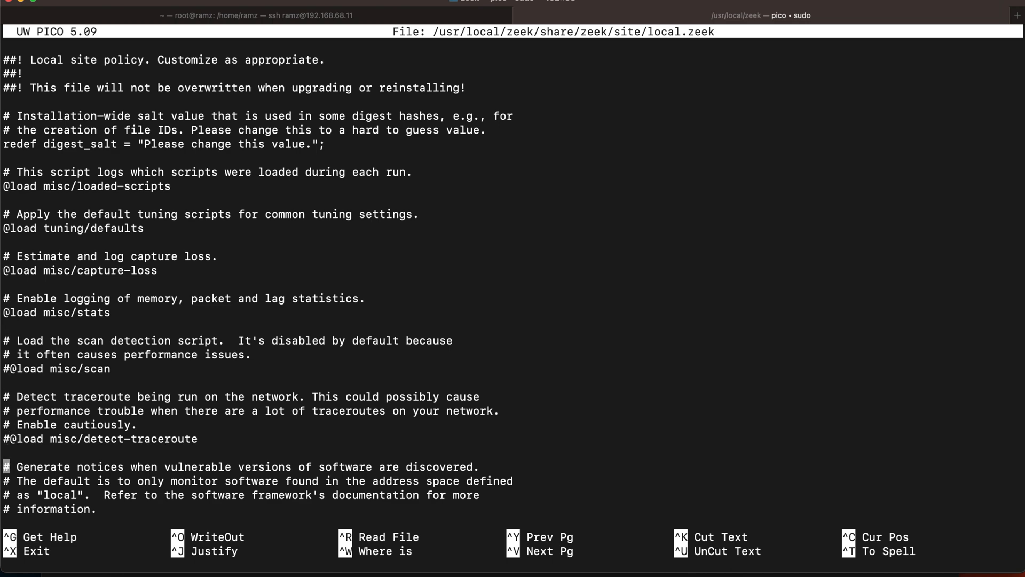
pyautogui.scroll(-3)
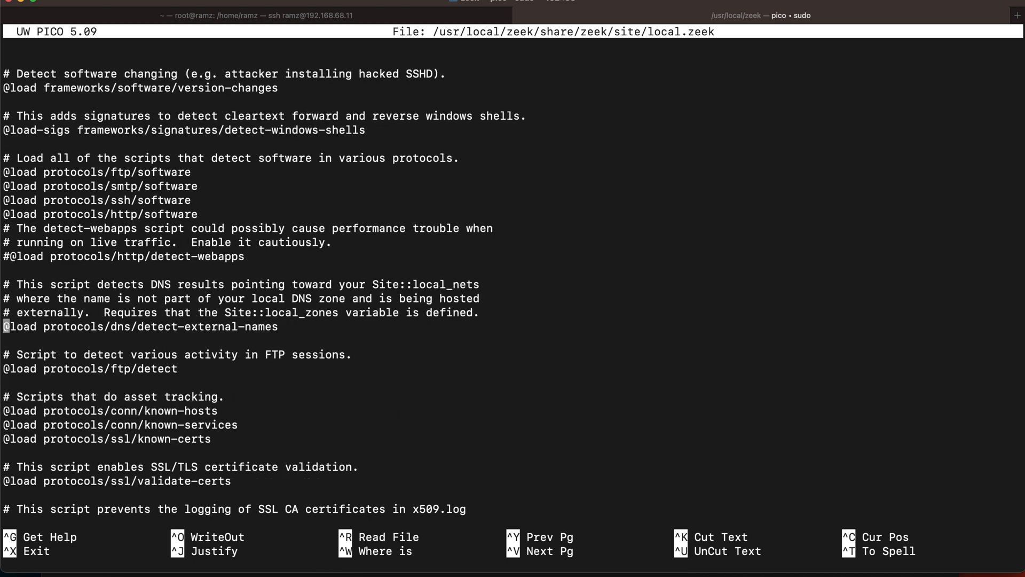
pyautogui.scroll(-3)
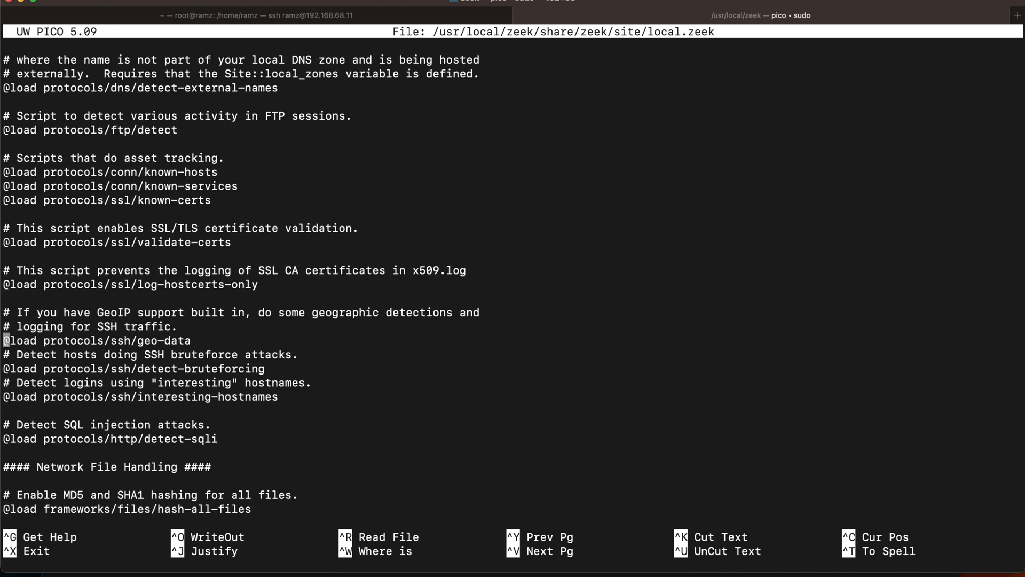
pyautogui.scroll(-3)
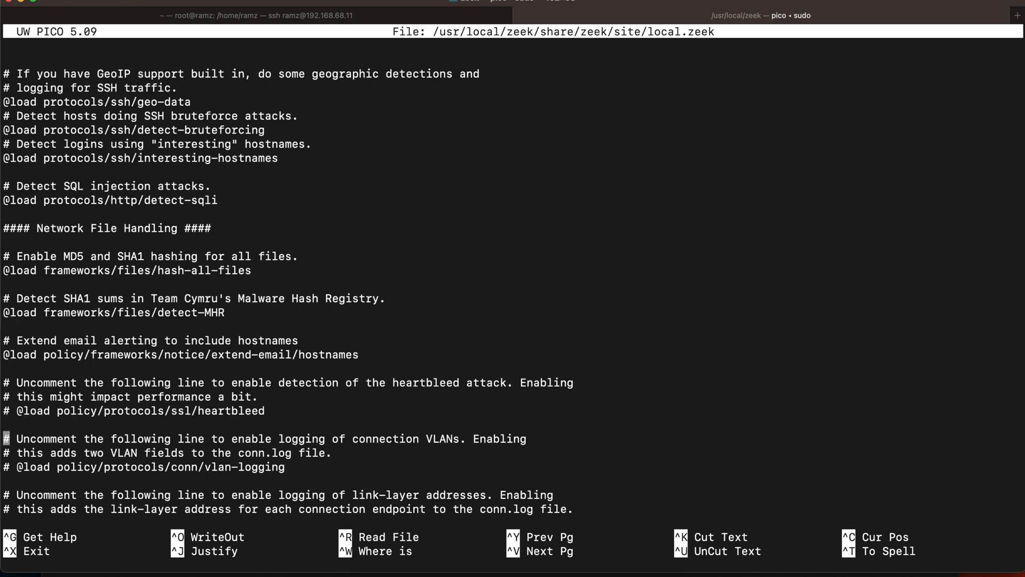
pyautogui.scroll(-3)
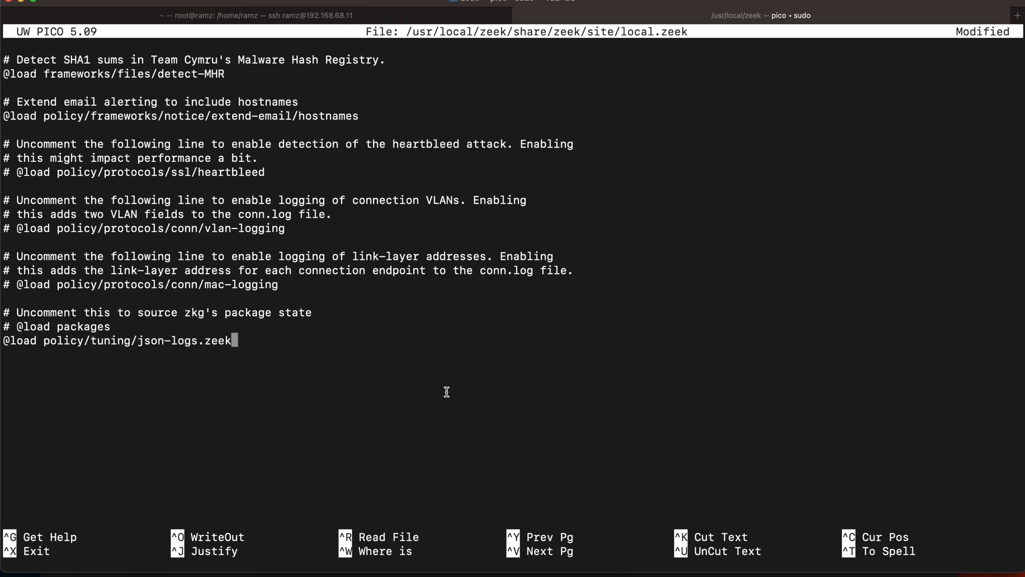
pyautogui.press('ctrl+o')
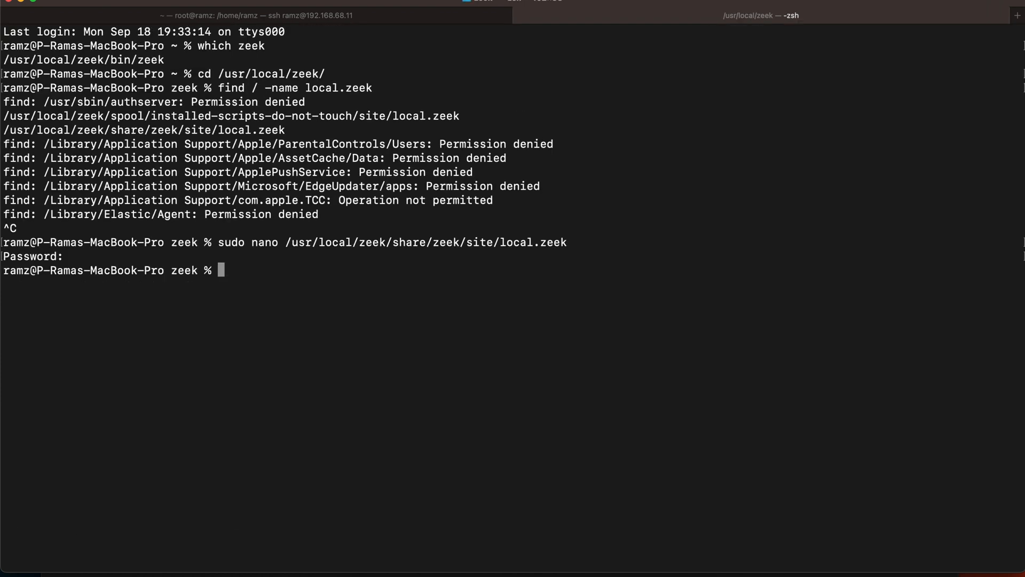
# - Check the Zeek configuration with zeekctl test
pyautogui.write('z')
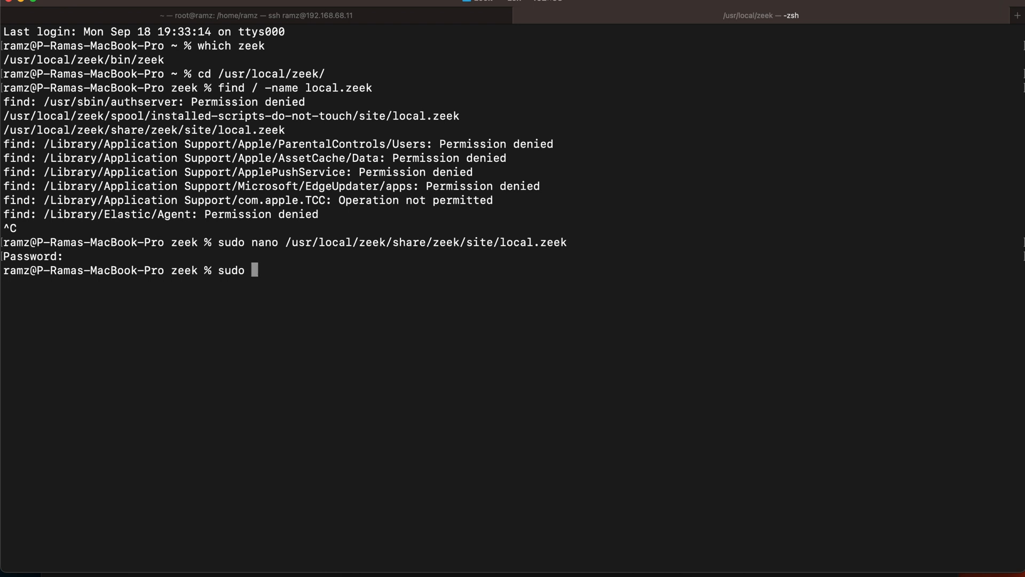
pyautogui.write('zeekct')
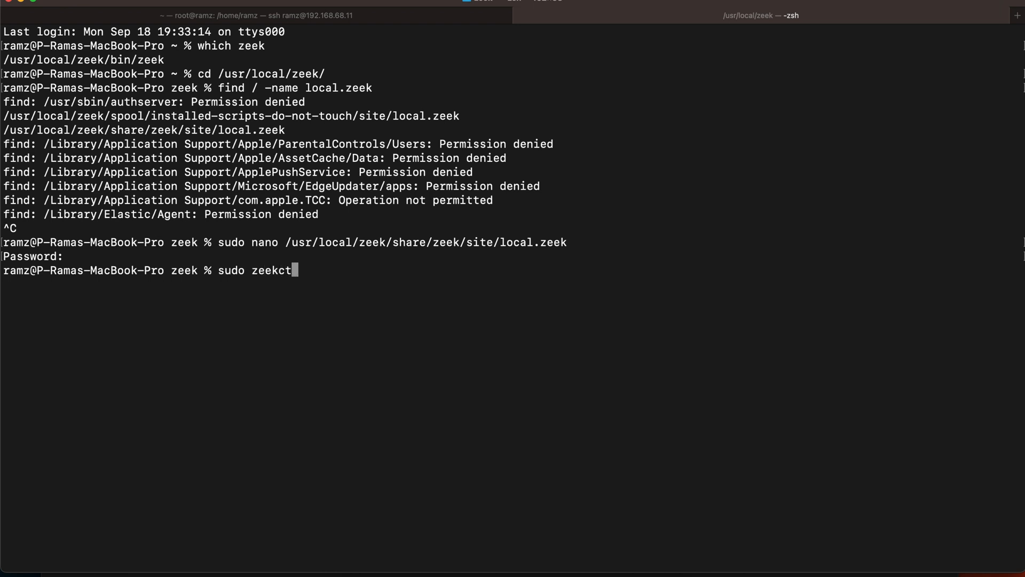
pyautogui.write('l')
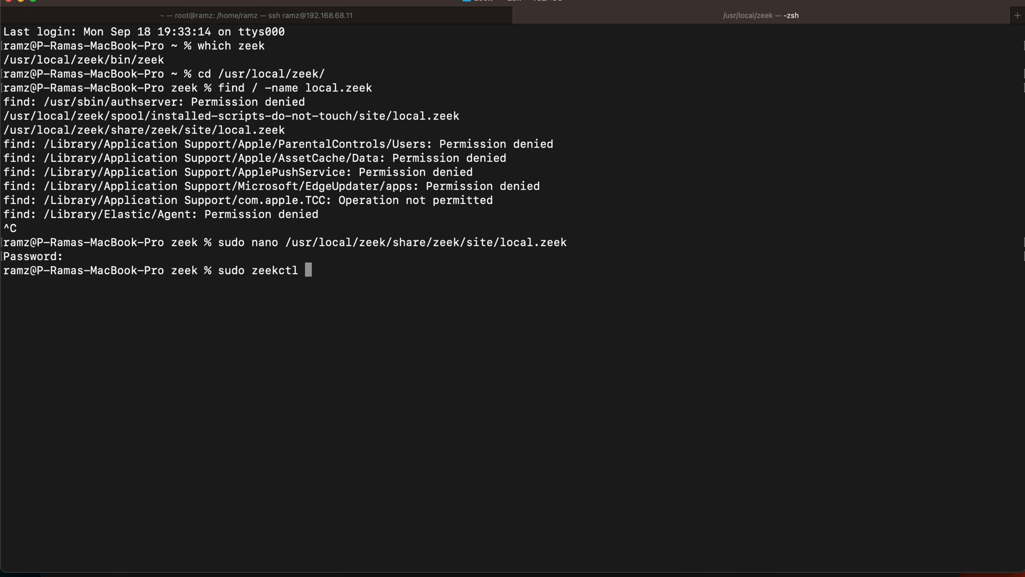
pyautogui.write('test')
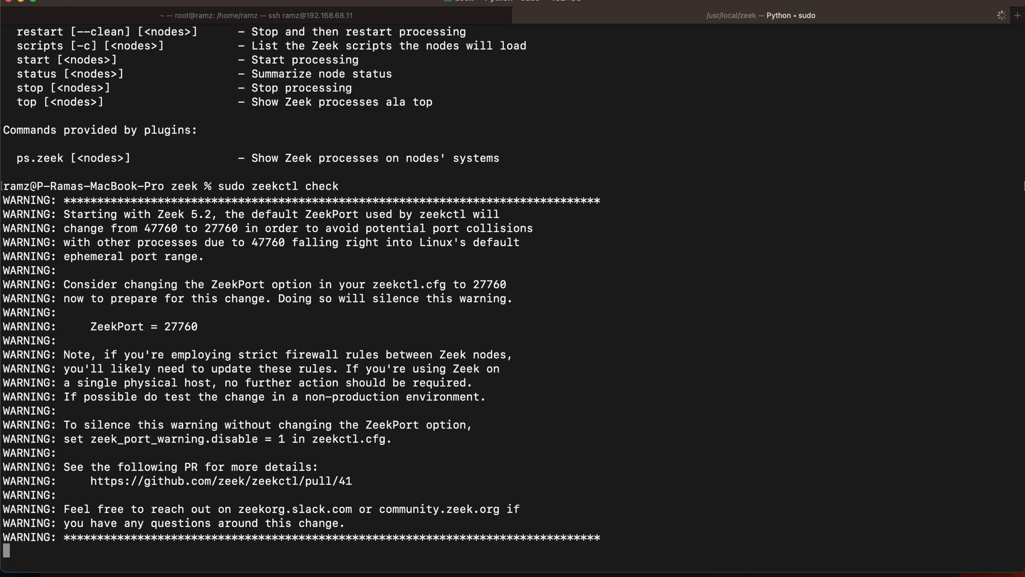
# - Clear the screen and run sudo zeekctl deploy until Zeek starts
pyautogui.write('clear')
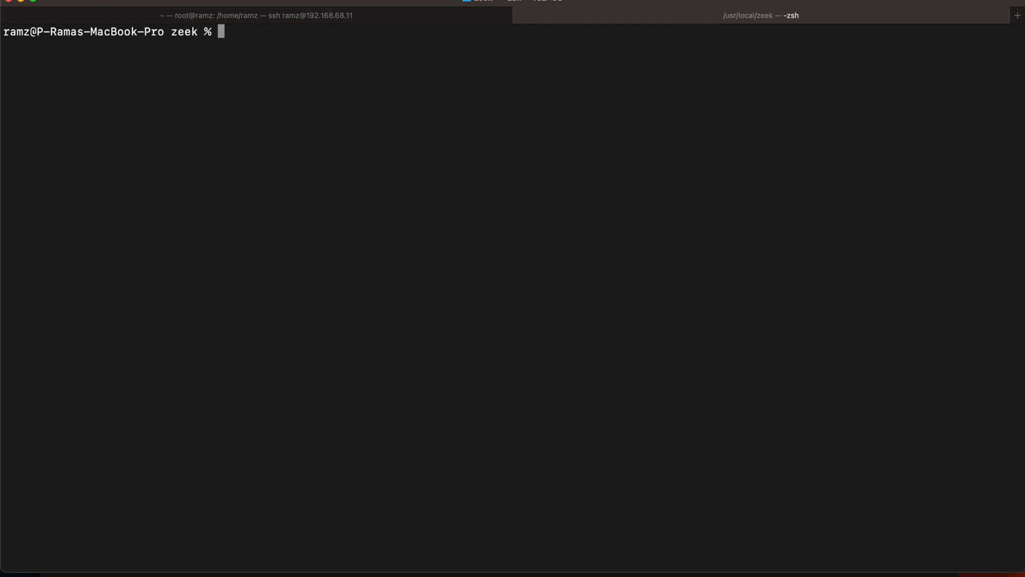
pyautogui.write('sudo zeek')
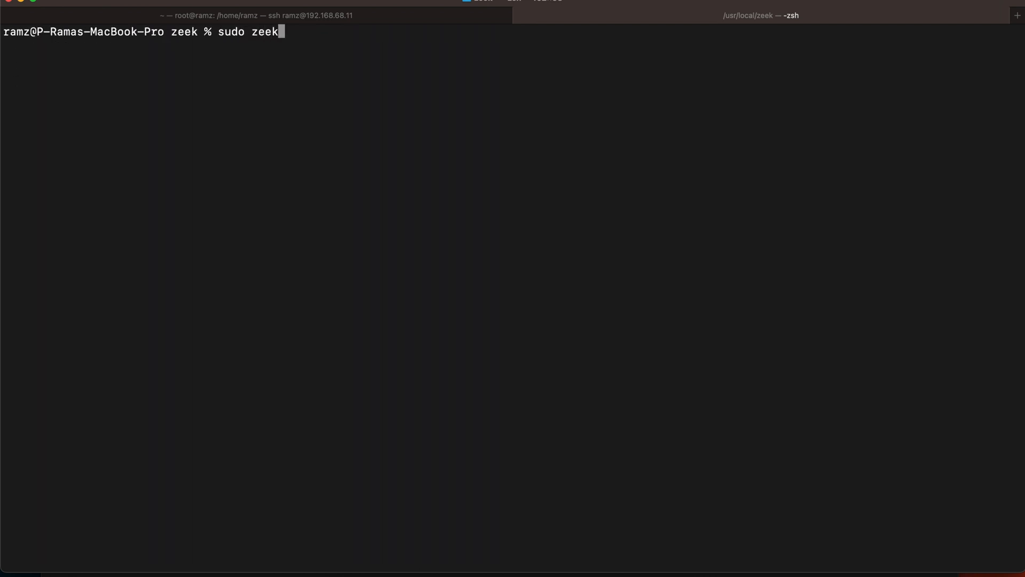
pyautogui.write('ctl deploy')
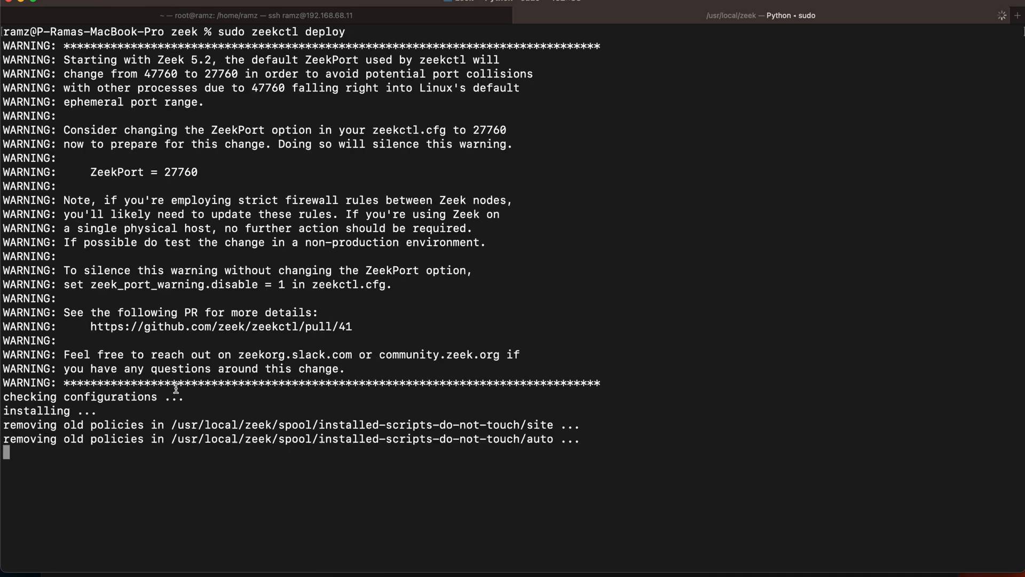
pyautogui.scroll(-3)
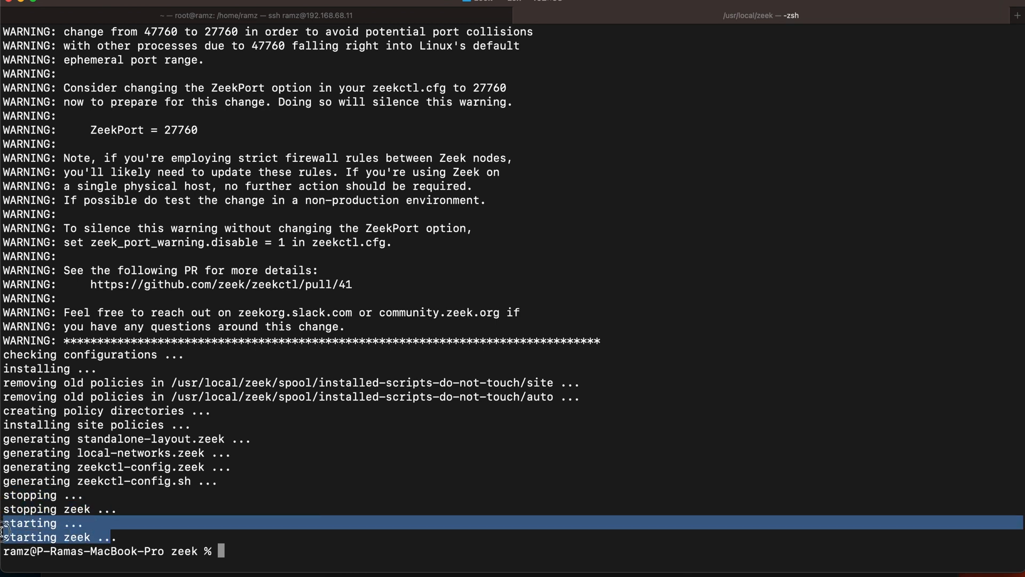
pyautogui.write('cd logs')
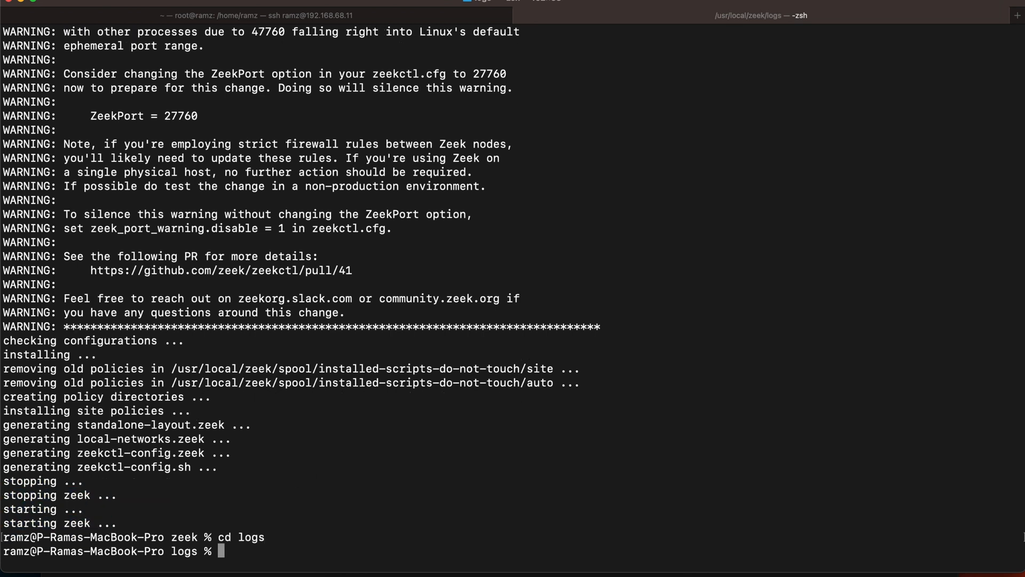
# - List Zeek's dated log folders and change into logs/current in a new tab
pyautogui.write('ls')
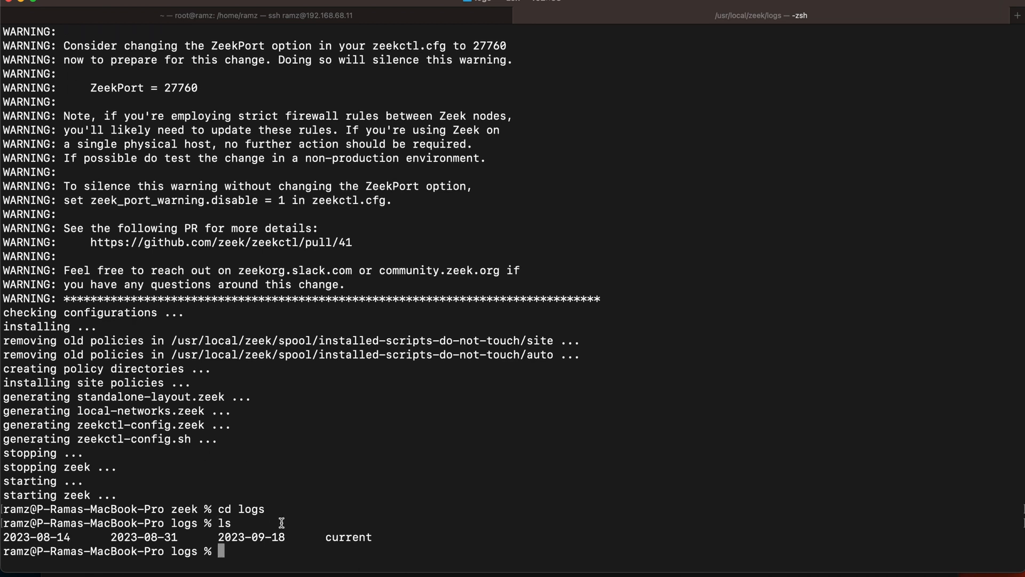
pyautogui.write('c')
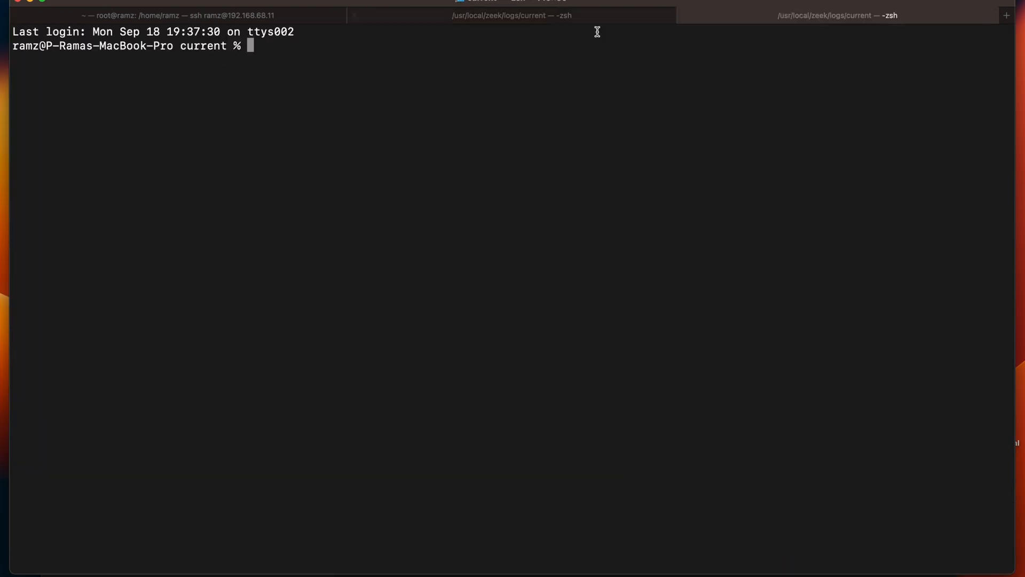
pyautogui.moveTo(562, 93)
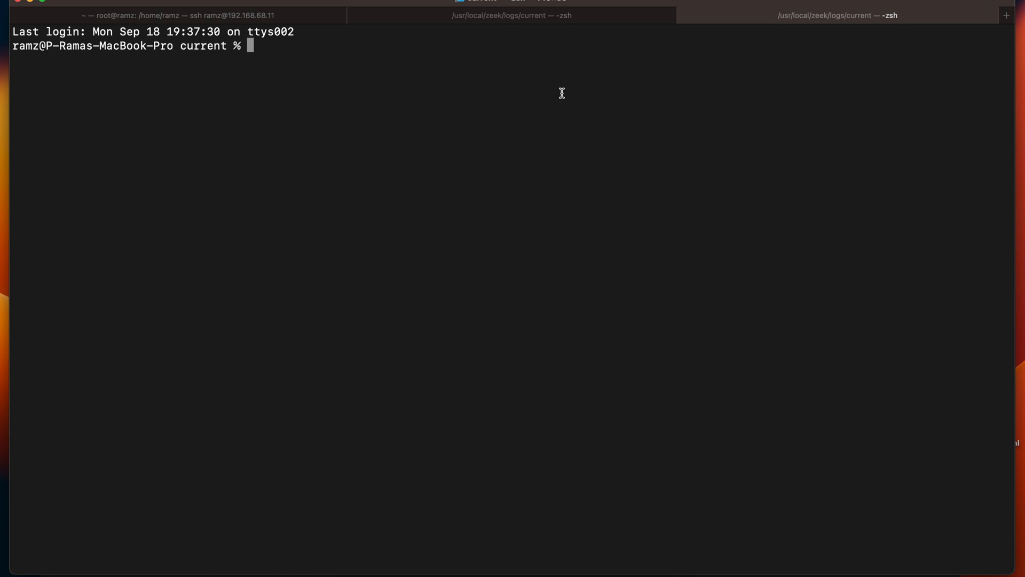
pyautogui.write('cd')
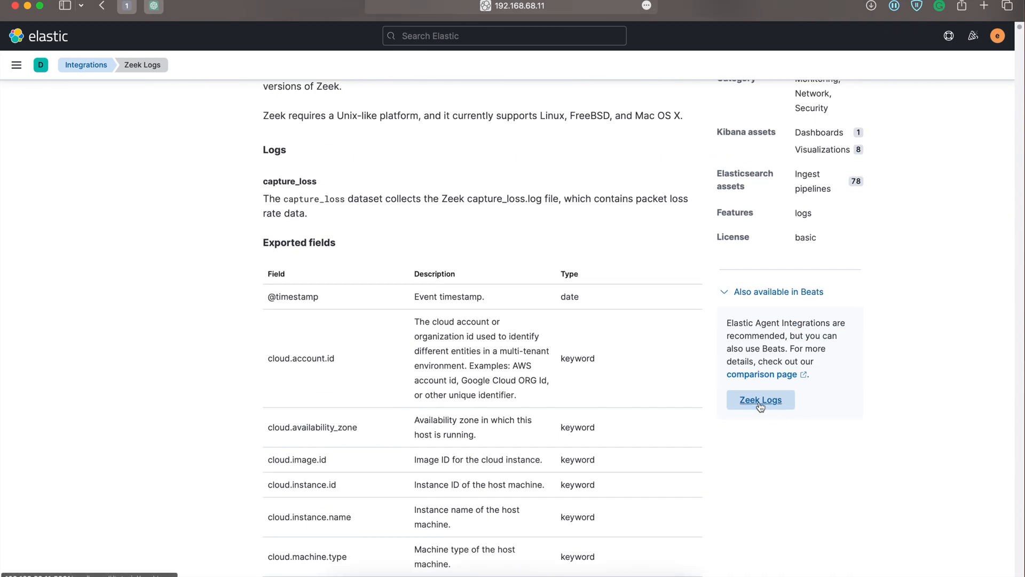
# - Open the Beats-based Zeek Logs setup and view its macOS instructions
pyautogui.click(760, 400)
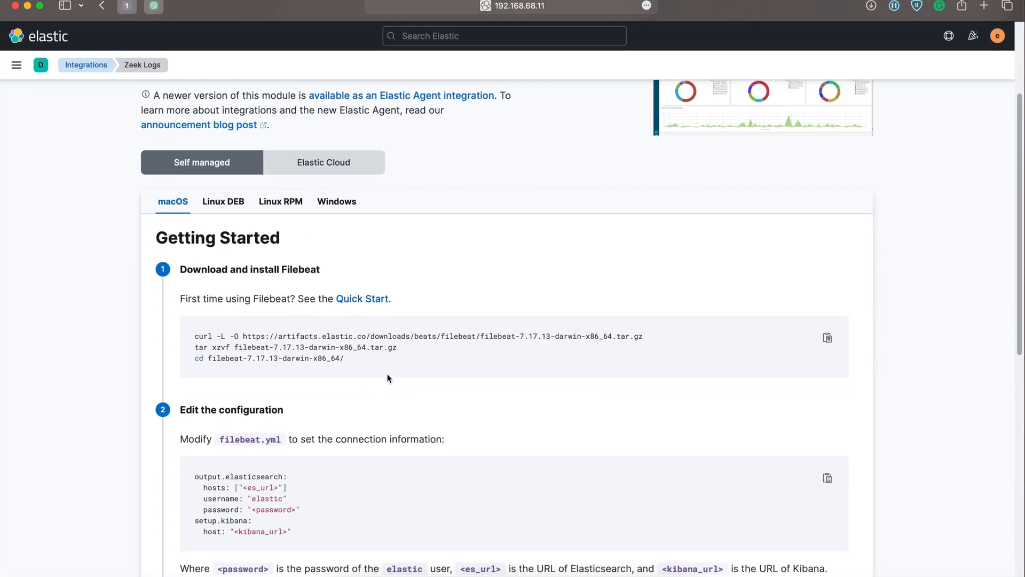
pyautogui.click(827, 338)
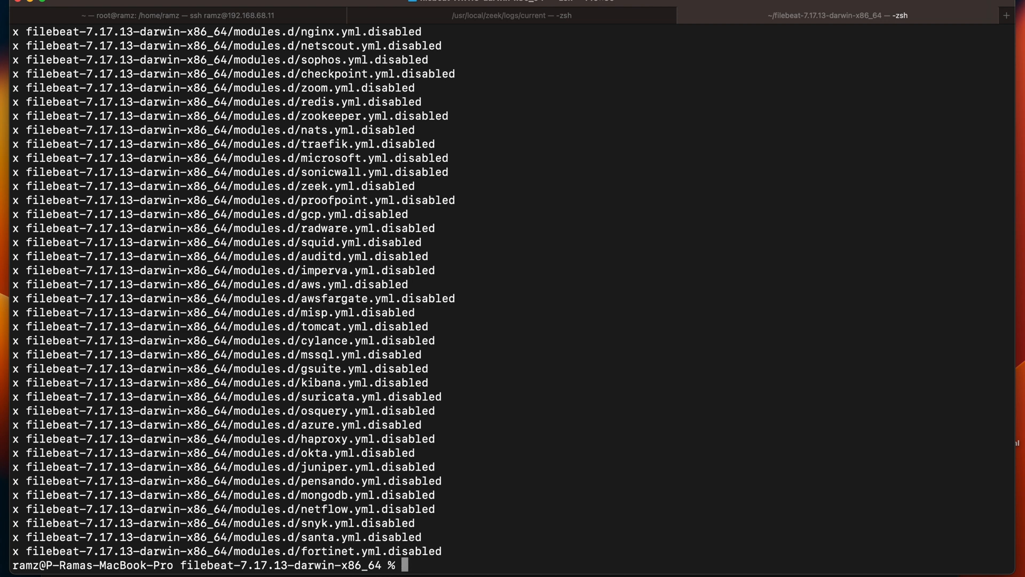
# - Open filebeat.yml in nano and list Zeek's current logs, including dns.log and stats.log
pyautogui.write('n')
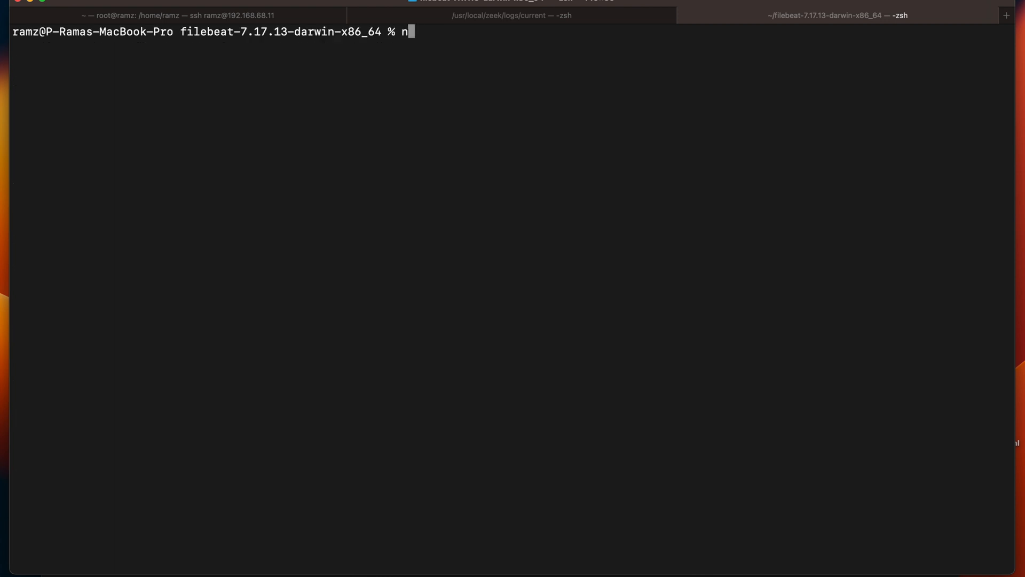
pyautogui.write('ano filebeat')
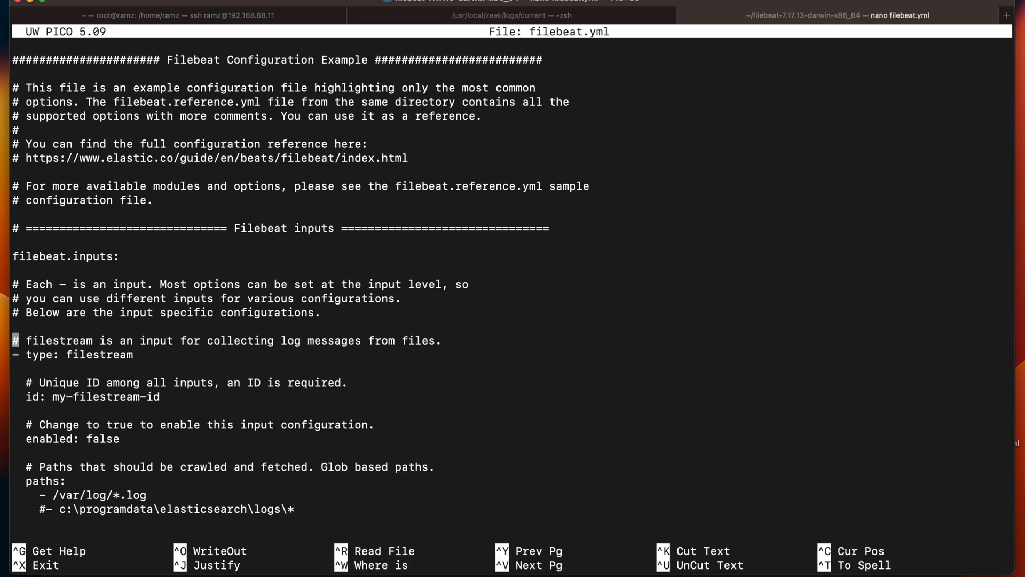
pyautogui.scroll(-3)
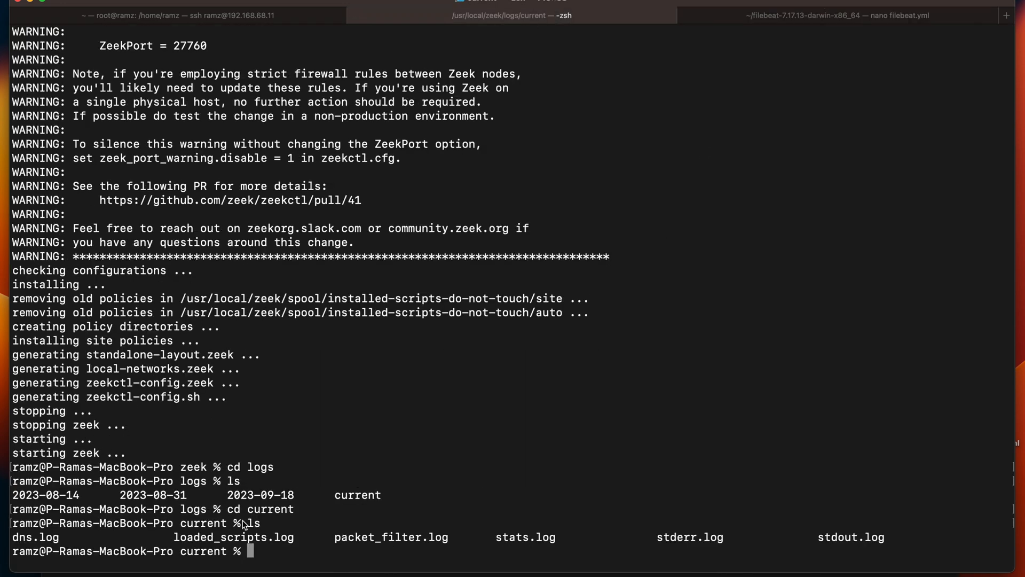
# - Print and copy the Zeek logs path /usr/local/zeek/logs/current
pyautogui.write('p')
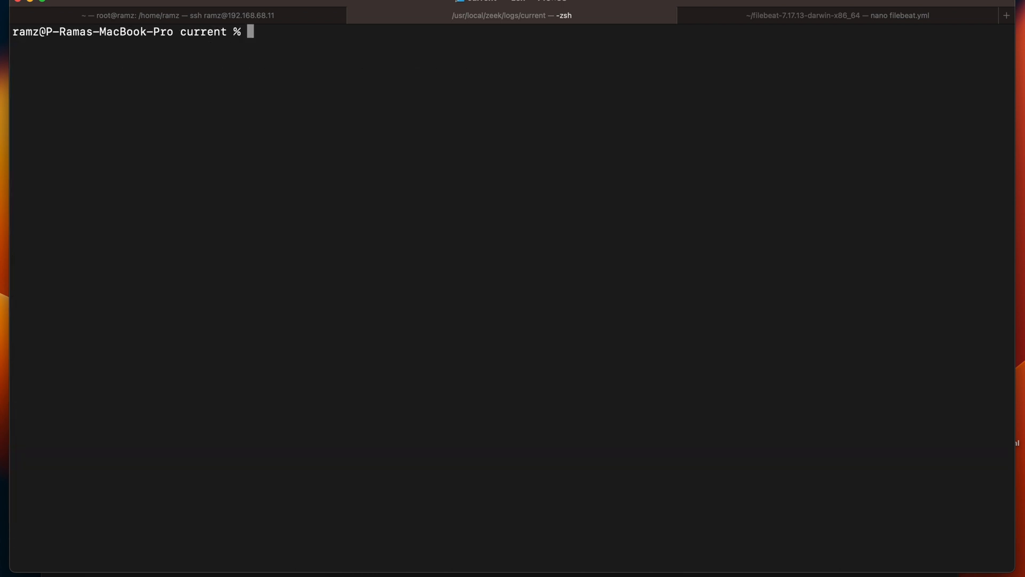
pyautogui.write('pwd')
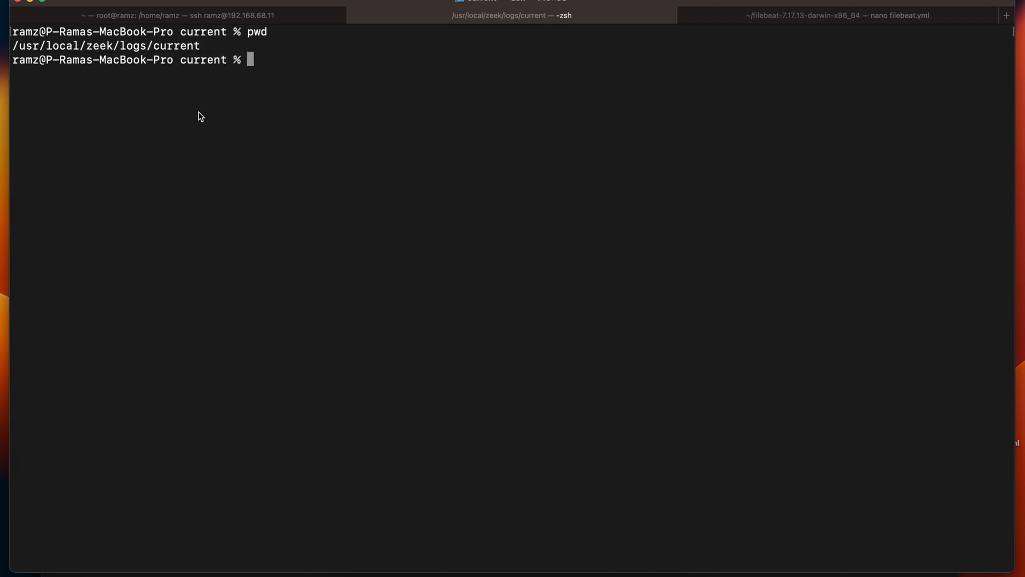
pyautogui.doubleClick(104, 46)
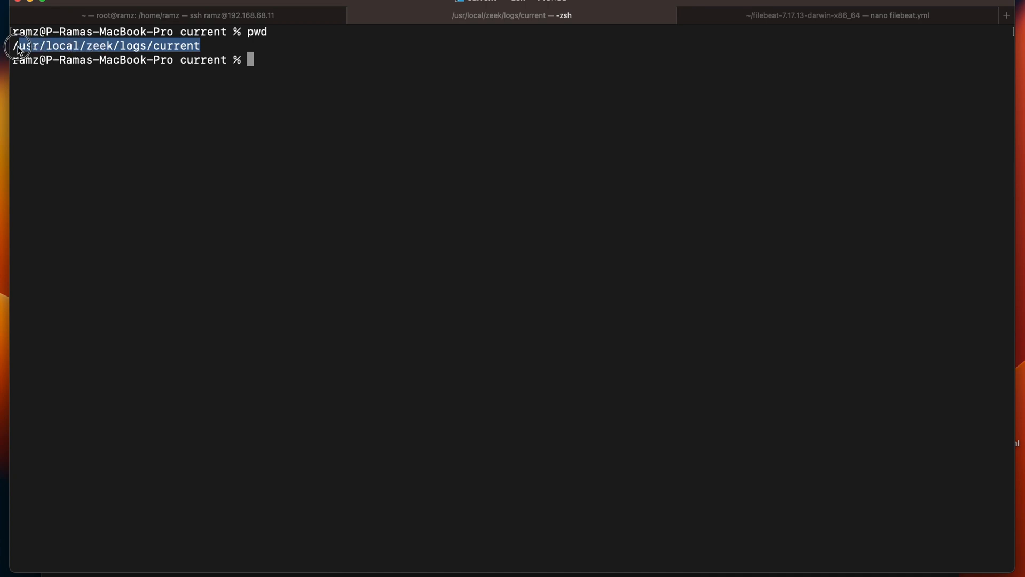
pyautogui.rightClick(18, 47)
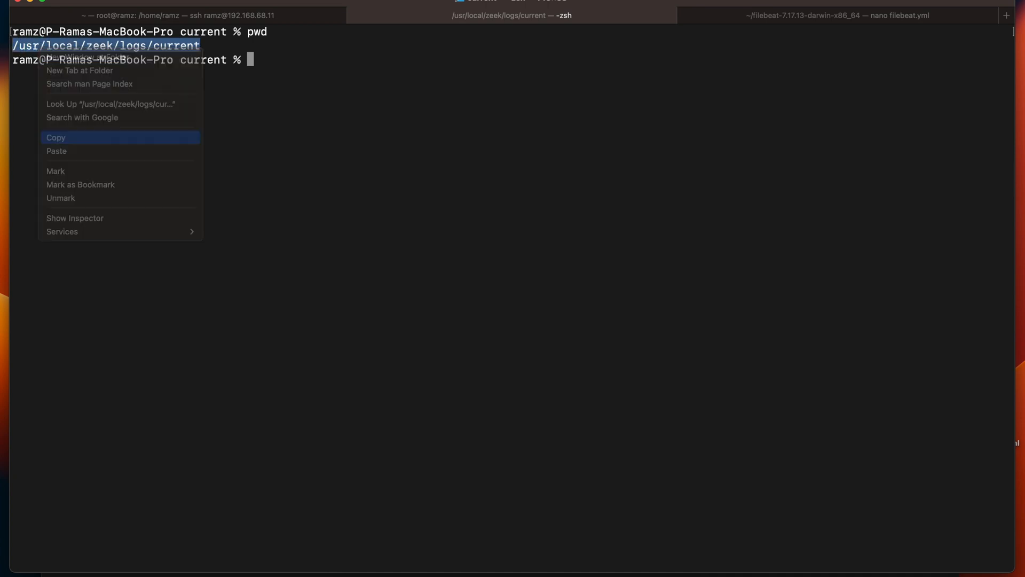
pyautogui.click(833, 15)
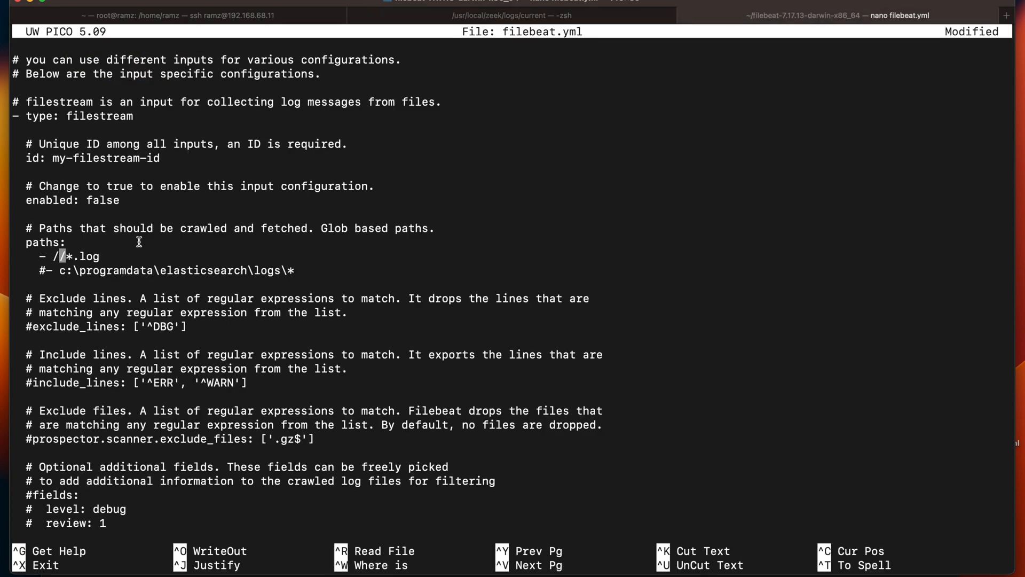
# - Change the Filebeat input path to /usr/local/zeek/logs/current/*.log and move down to setup.kibana
pyautogui.write('usr/local/zeek/logs/current')
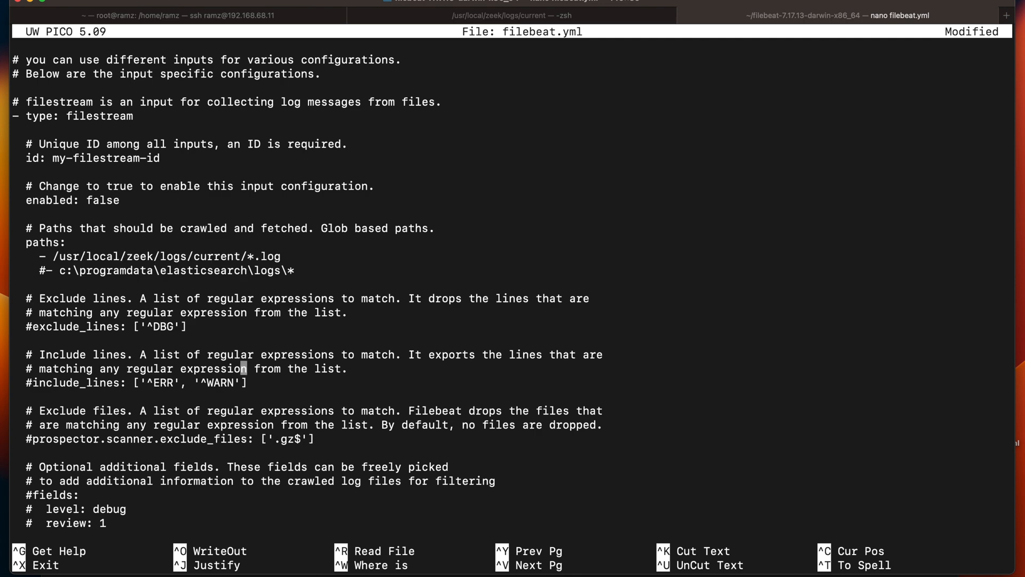
pyautogui.scroll(-3)
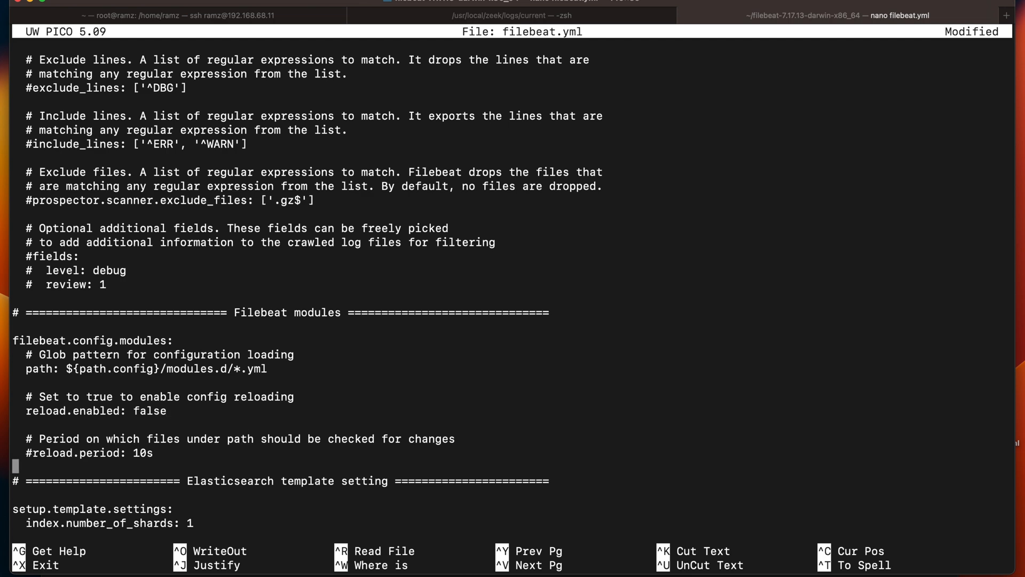
pyautogui.scroll(-3)
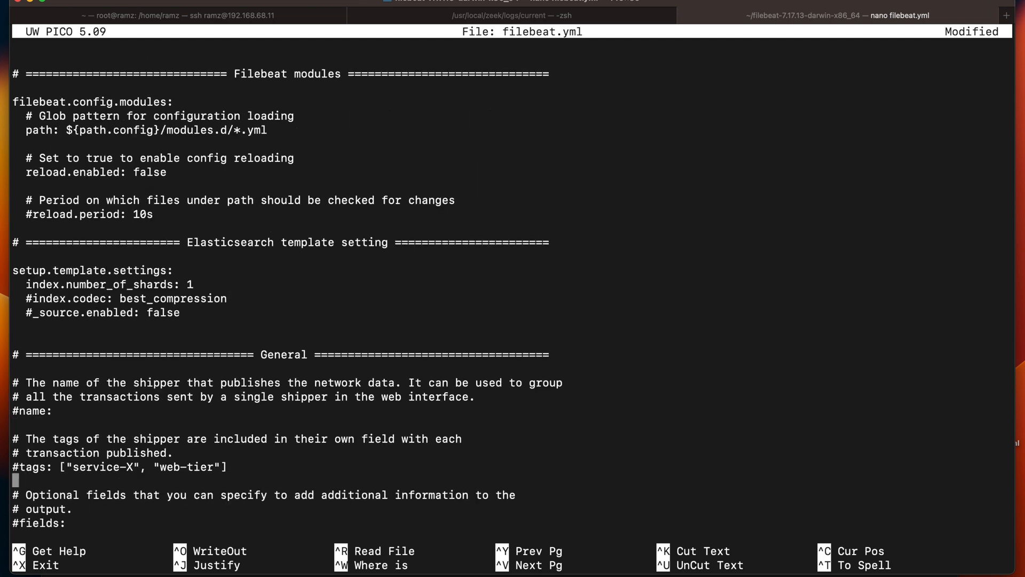
pyautogui.scroll(-3)
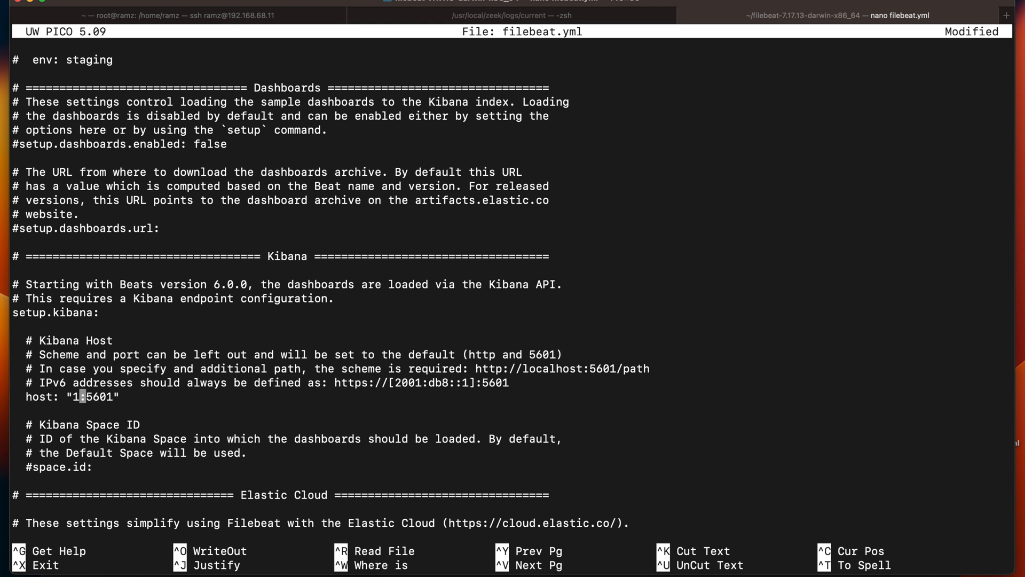
# - Enter 192.168.68.11:5601 as the setup.kibana host
pyautogui.write('92.168.')
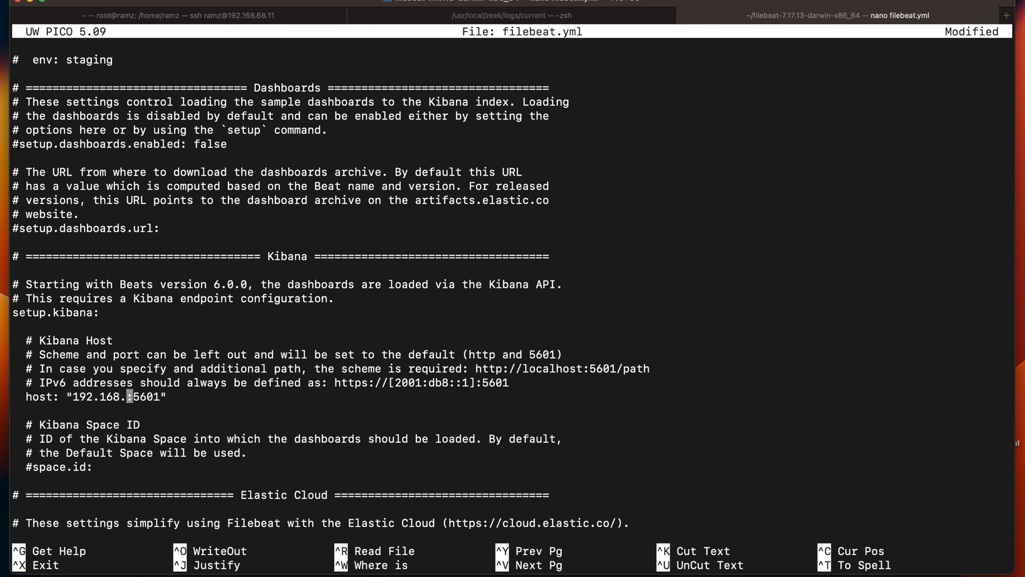
pyautogui.write('68.11')
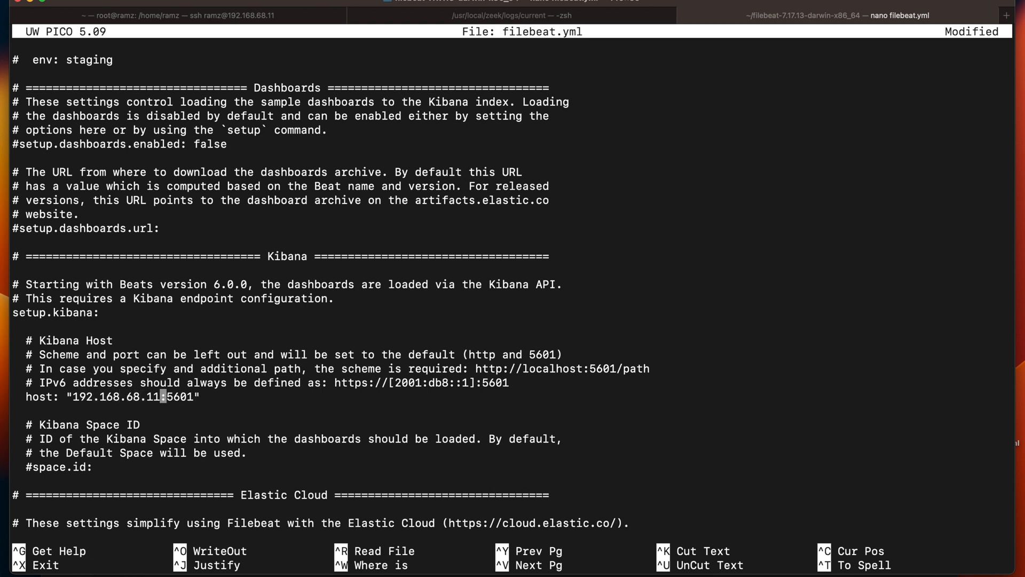
pyautogui.scroll(-3)
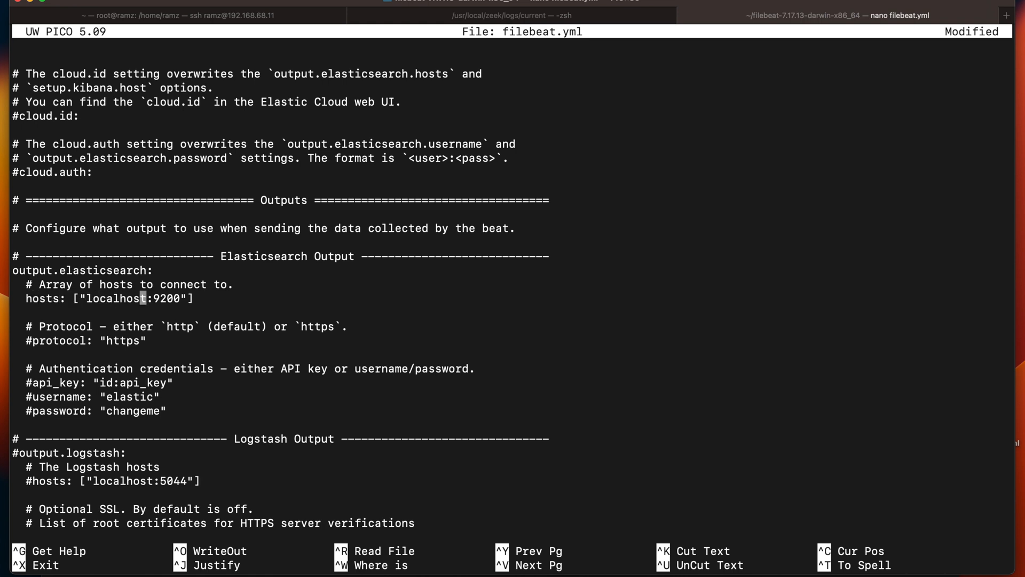
# - Replace localhost with 192.168.68.11:9200 in output hosts, fill elastic credentials, and exit nano
pyautogui.press('Backspace')
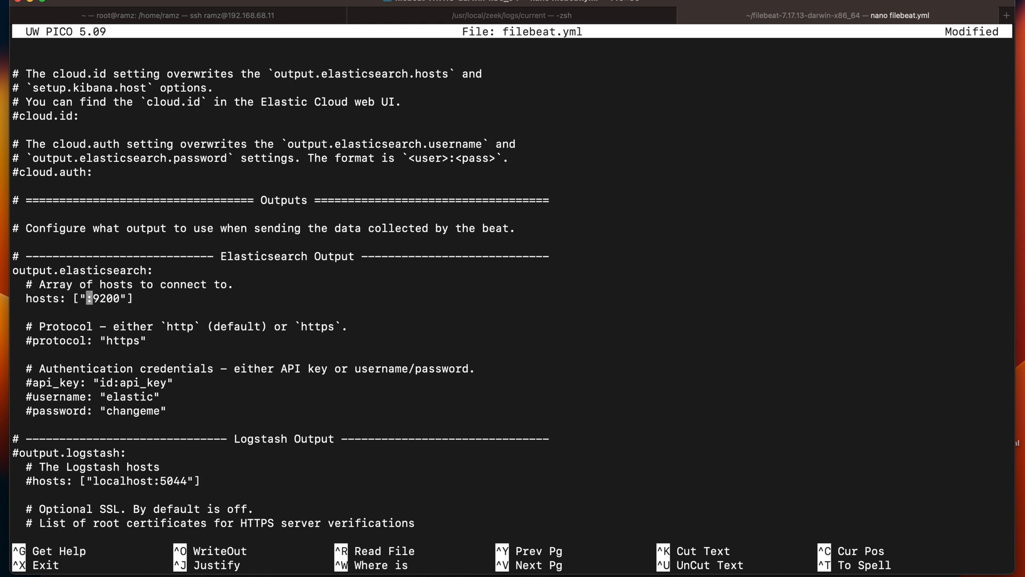
pyautogui.write('192.168.68.11')
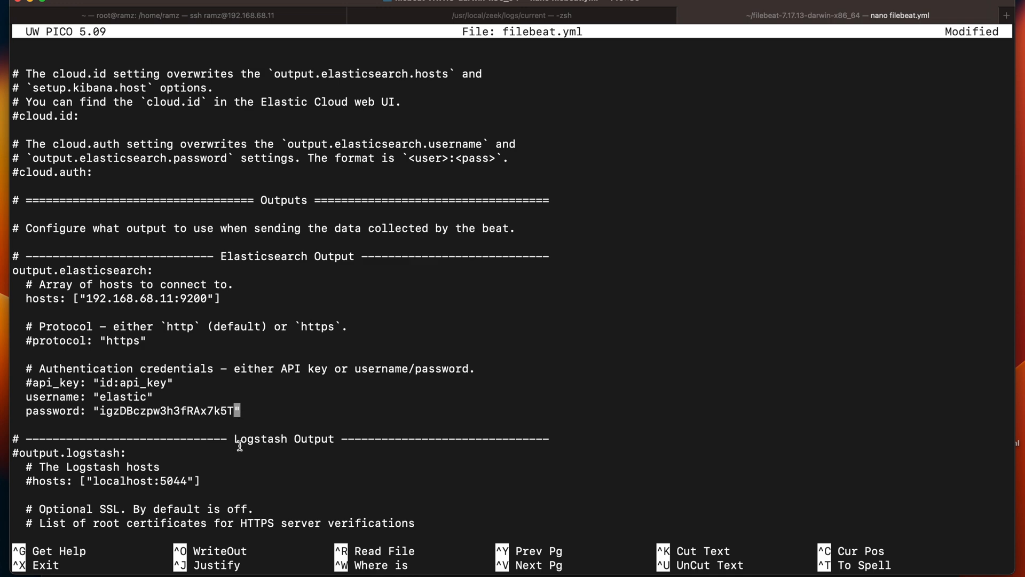
pyautogui.press('ctrl+x')
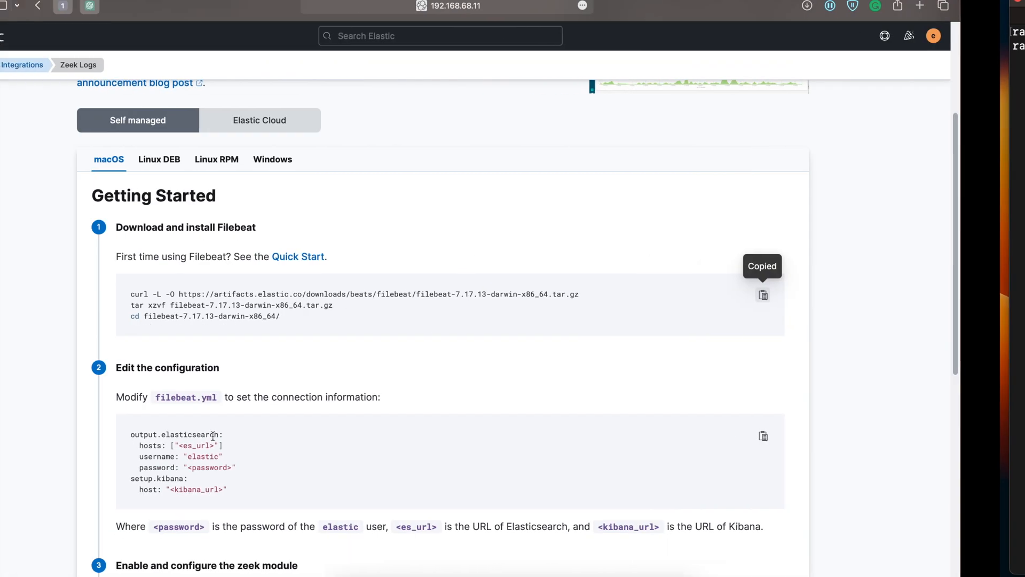
# - Scroll Kibana's Zeek Logs page to step 3, 'Enable and configure the zeek module'
pyautogui.scroll(-3)
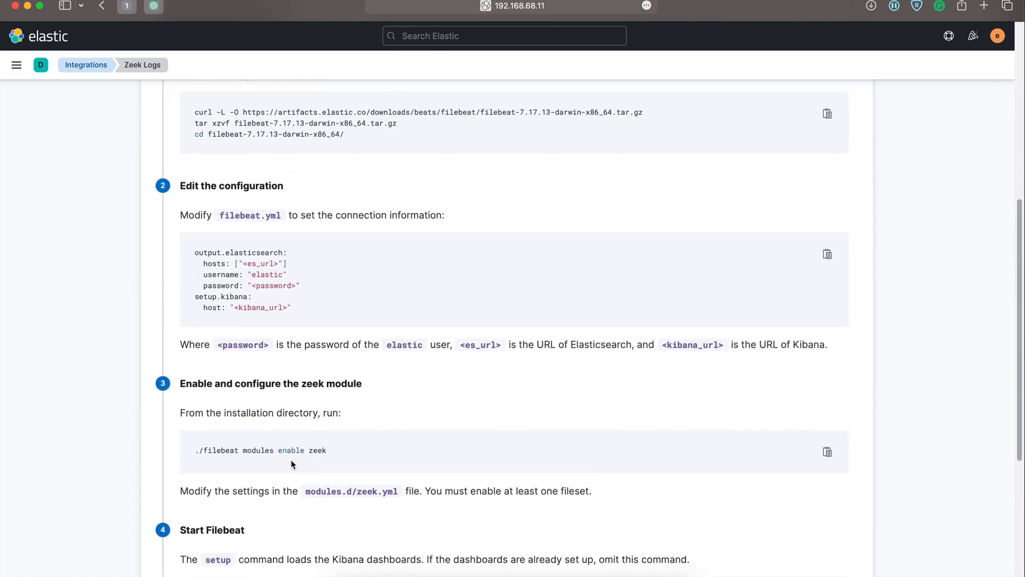
pyautogui.scroll(-3)
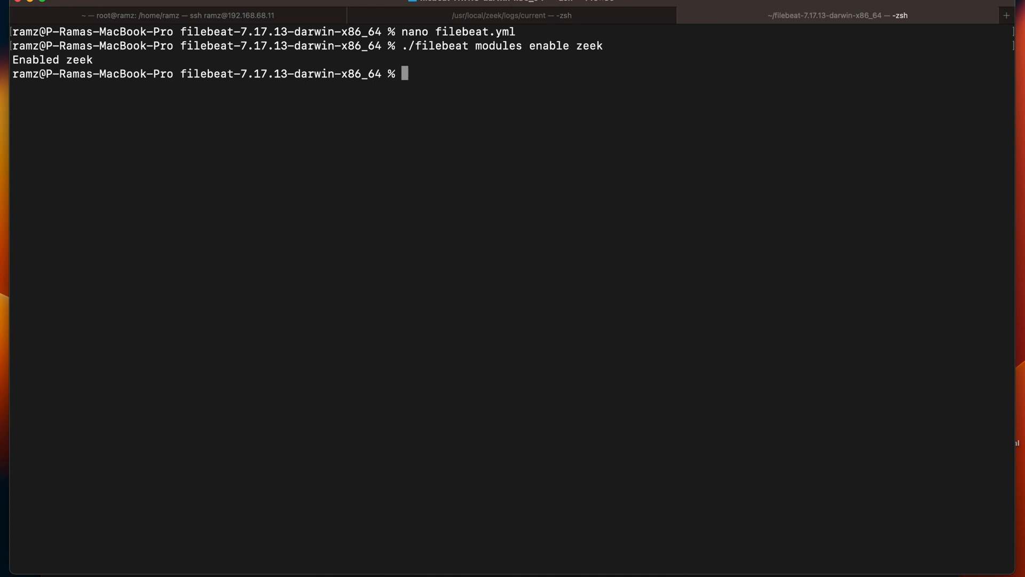
# - Change into modules.d and find zeek.yml in the directory listing
pyautogui.write('cd')
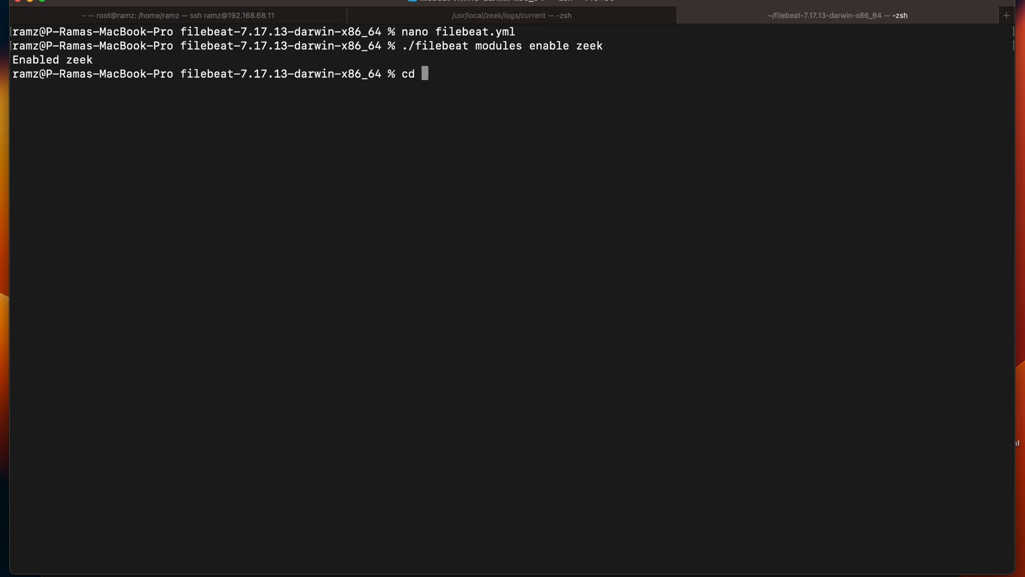
pyautogui.write('modules.d')
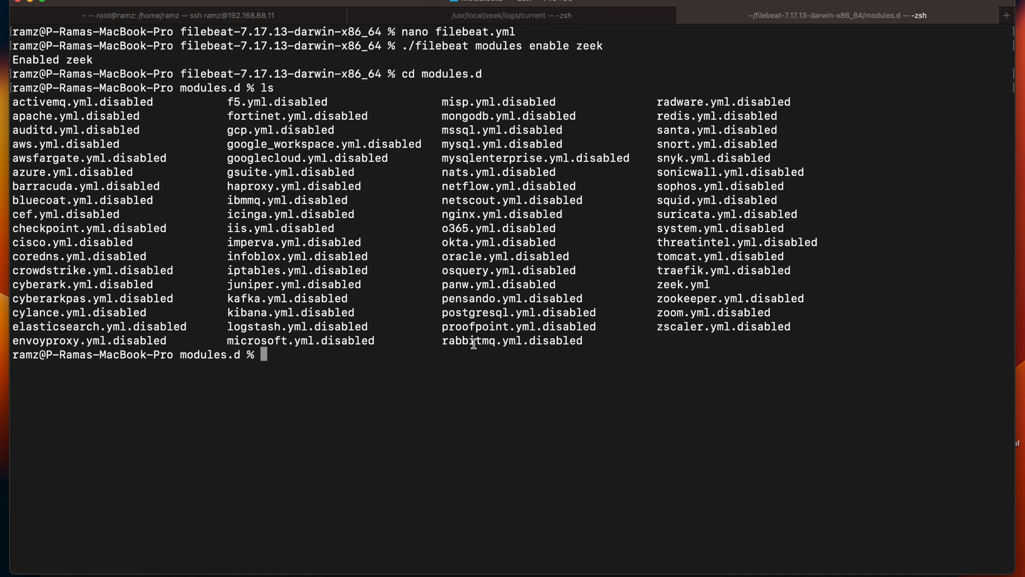
pyautogui.doubleClick(682, 284)
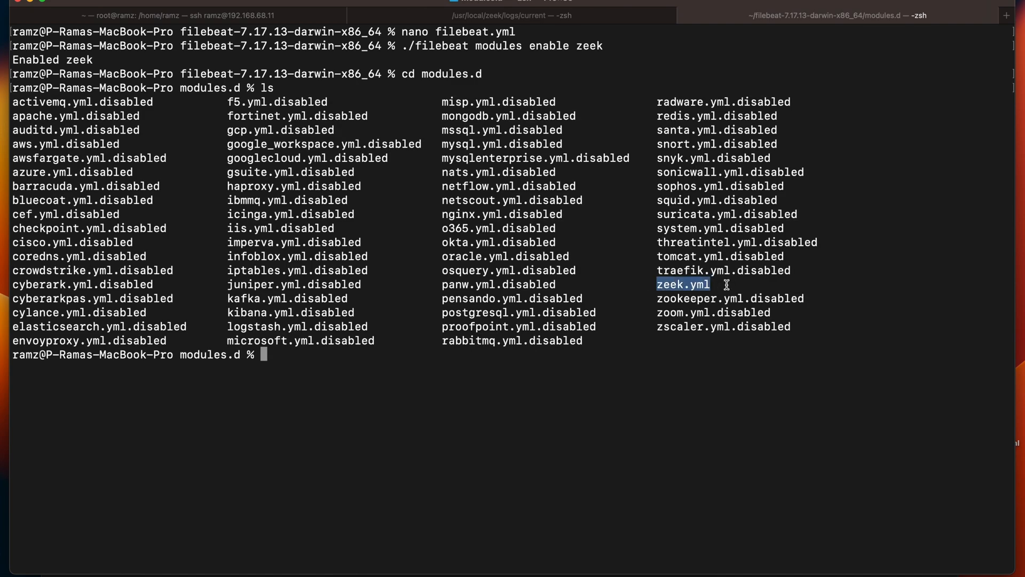
# - Open zeek.yml in nano, check the commented #var.paths at the end, and close it
pyautogui.write('nano zz')
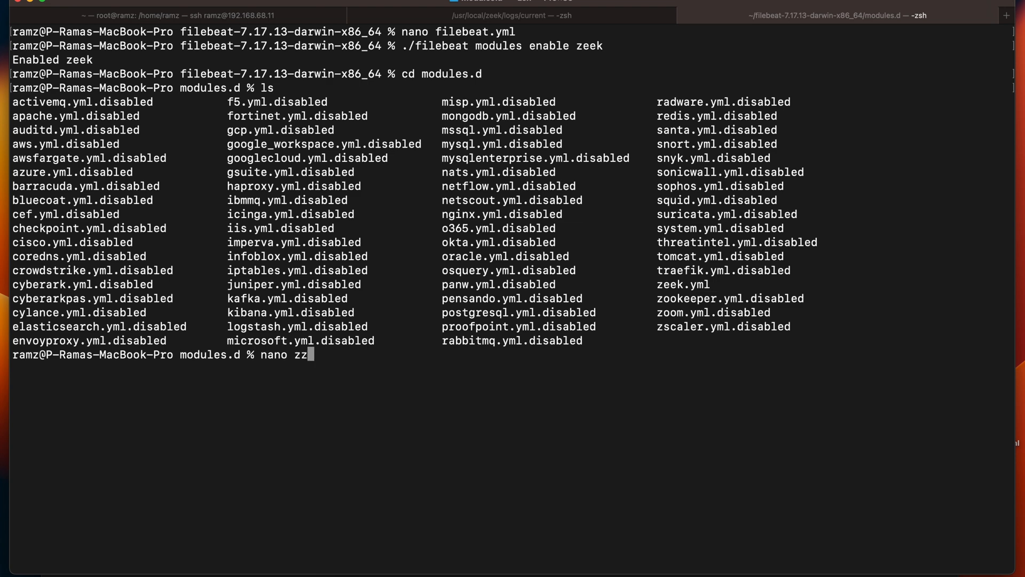
pyautogui.write('eek.')
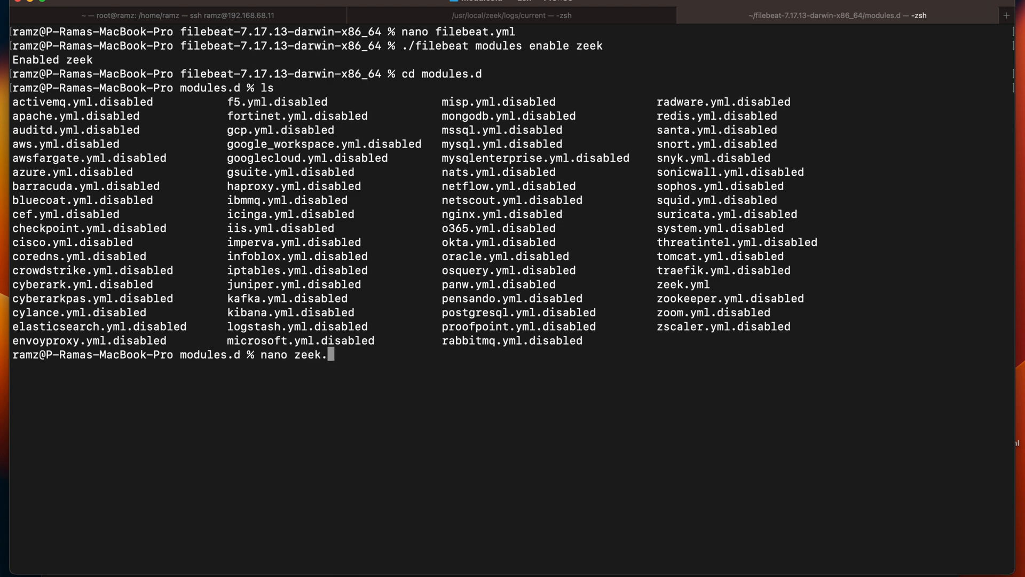
pyautogui.press('enter')
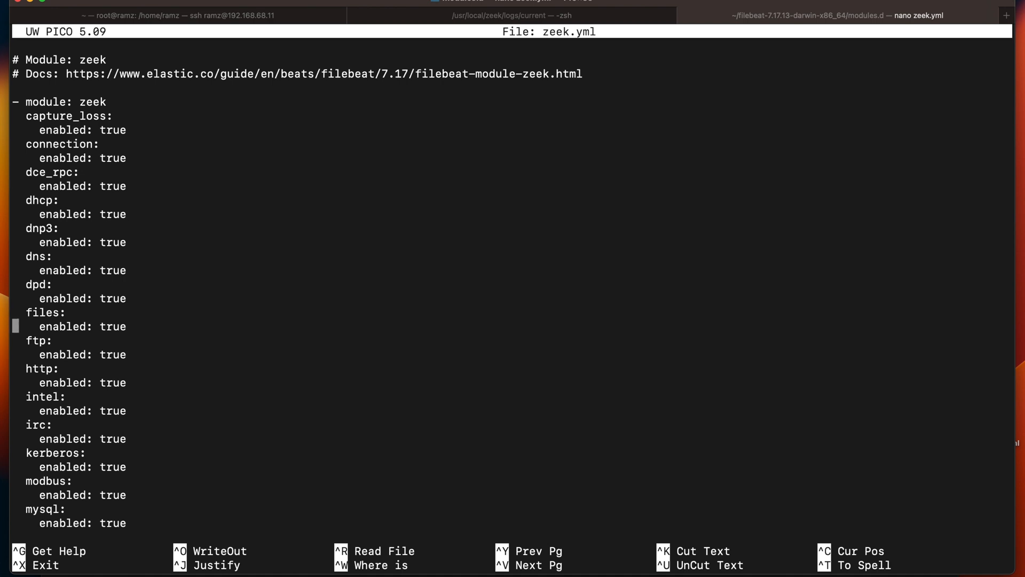
pyautogui.scroll(-3)
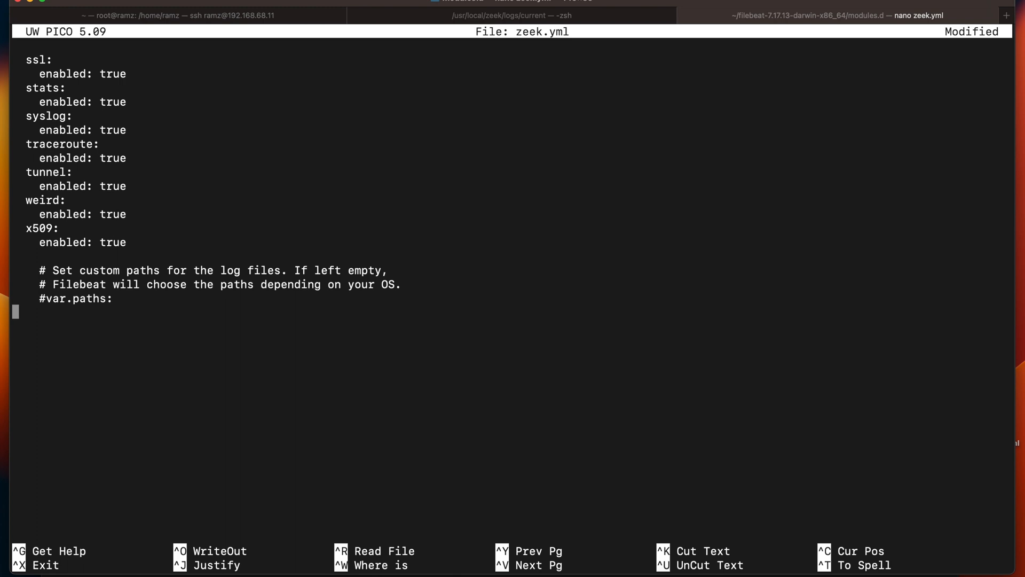
pyautogui.press('ctrl+o')
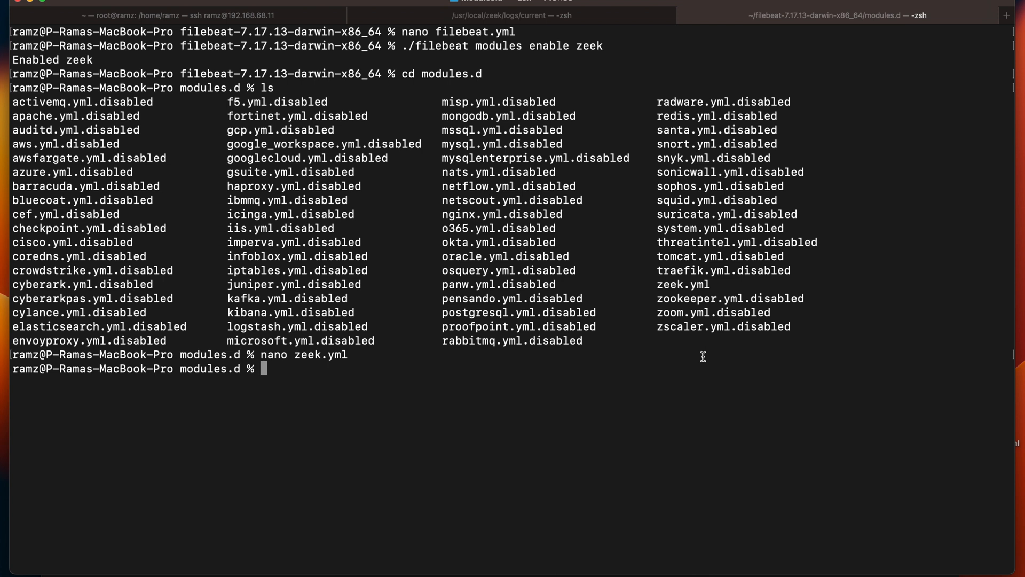
pyautogui.moveTo(620, 551)
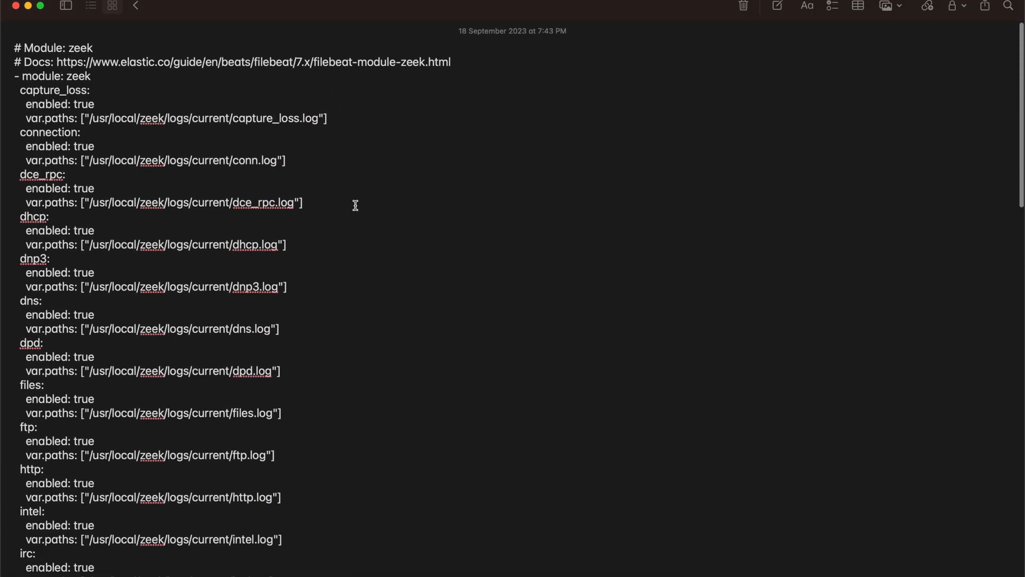
# - Scroll through the Notes draft of zeek.yml with var.paths for each Zeek log
pyautogui.scroll(-3)
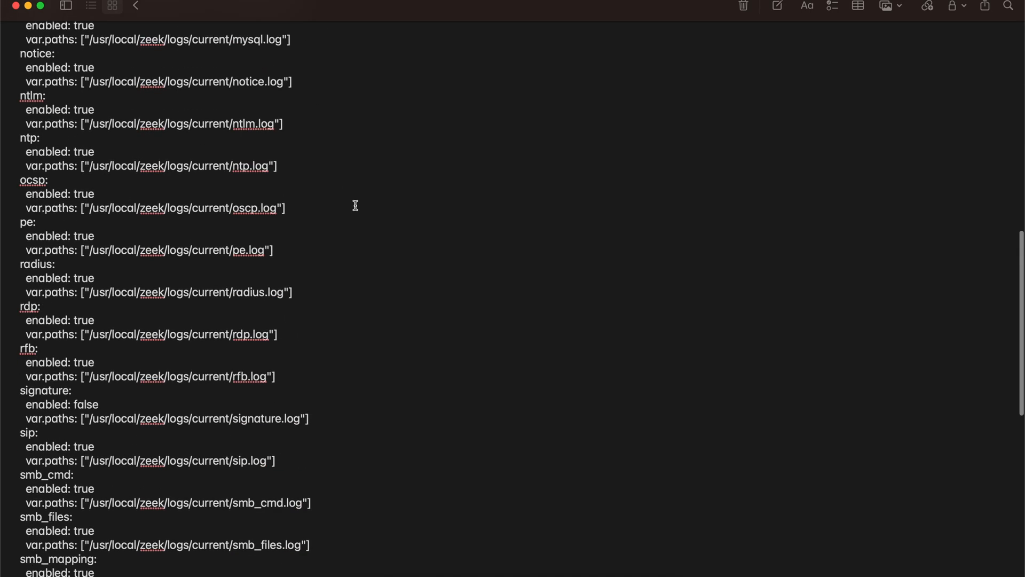
pyautogui.scroll(-3)
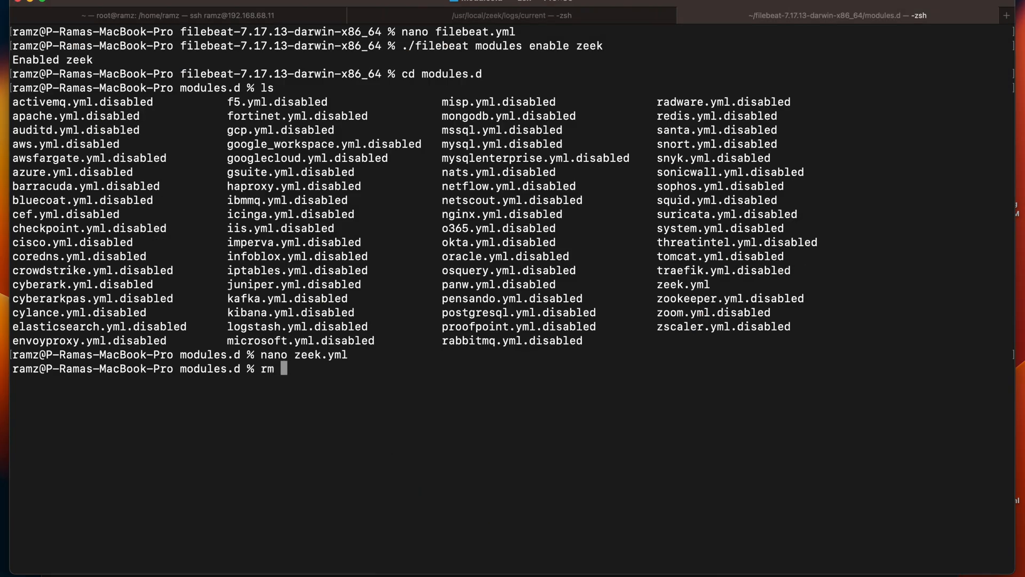
# - Delete the old zeek.yml and write a new one with the Notes config's per-fileset var.paths
pyautogui.write('zeek.y')
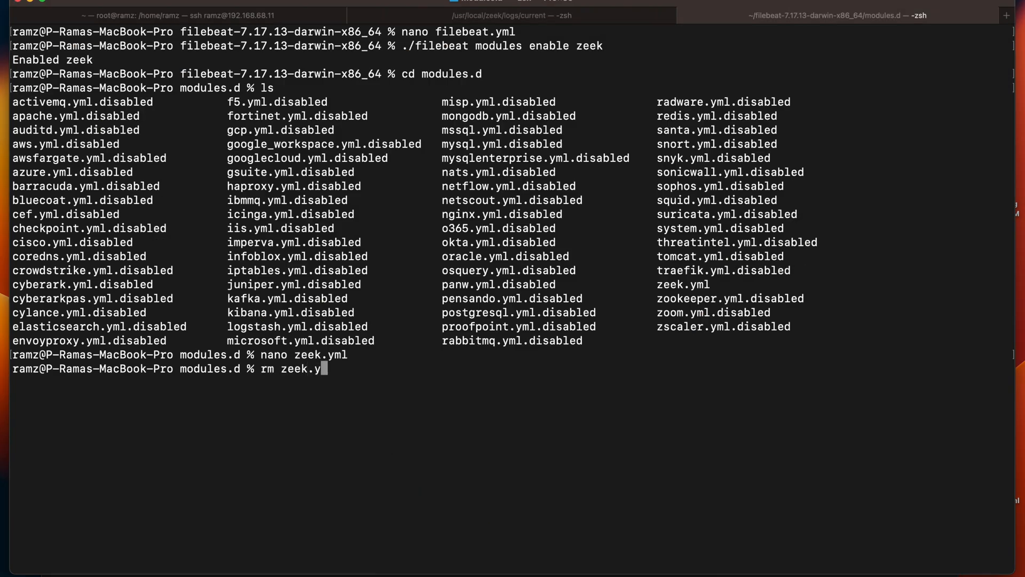
pyautogui.press('Return')
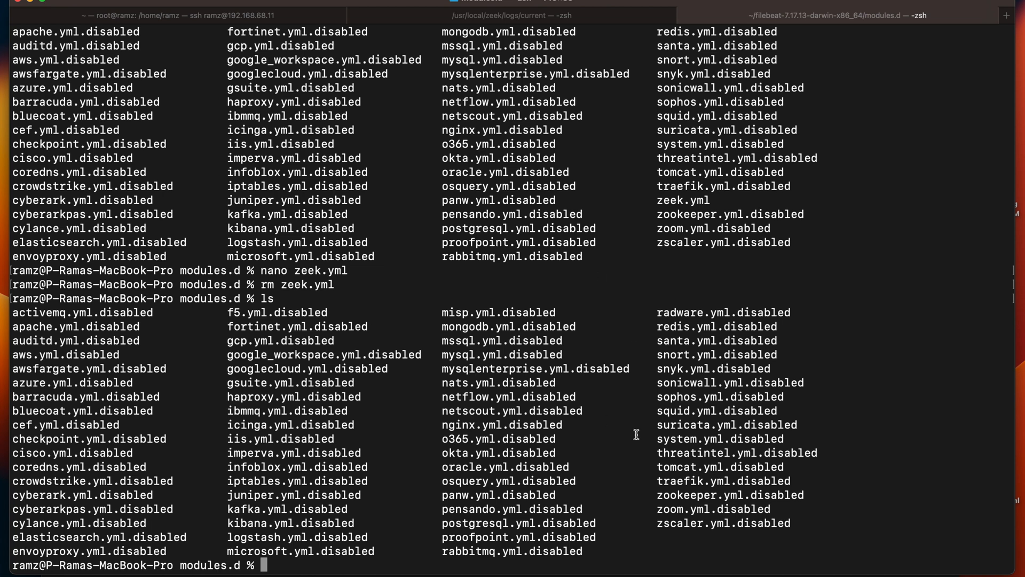
pyautogui.write('nano')
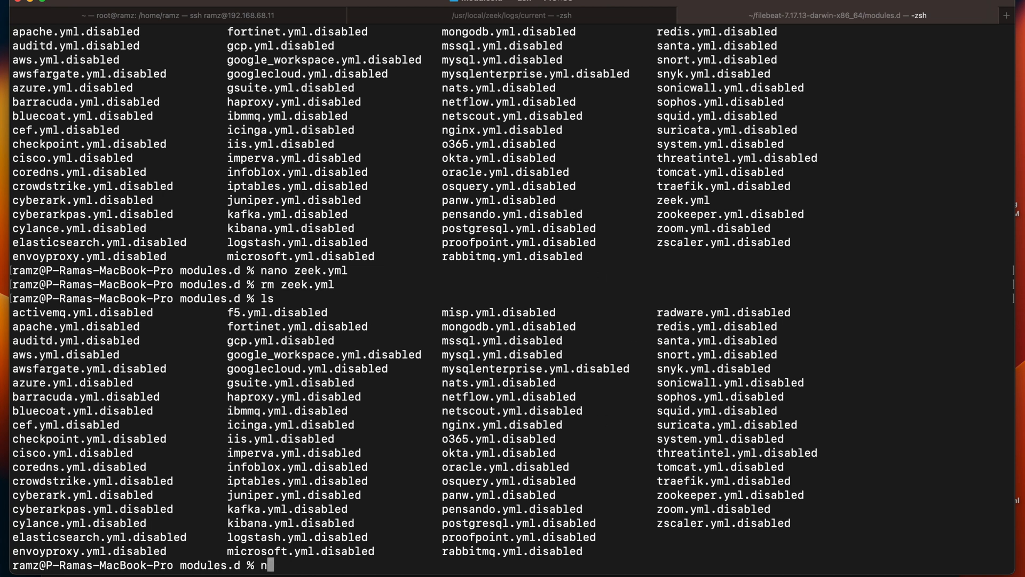
pyautogui.write('clear')
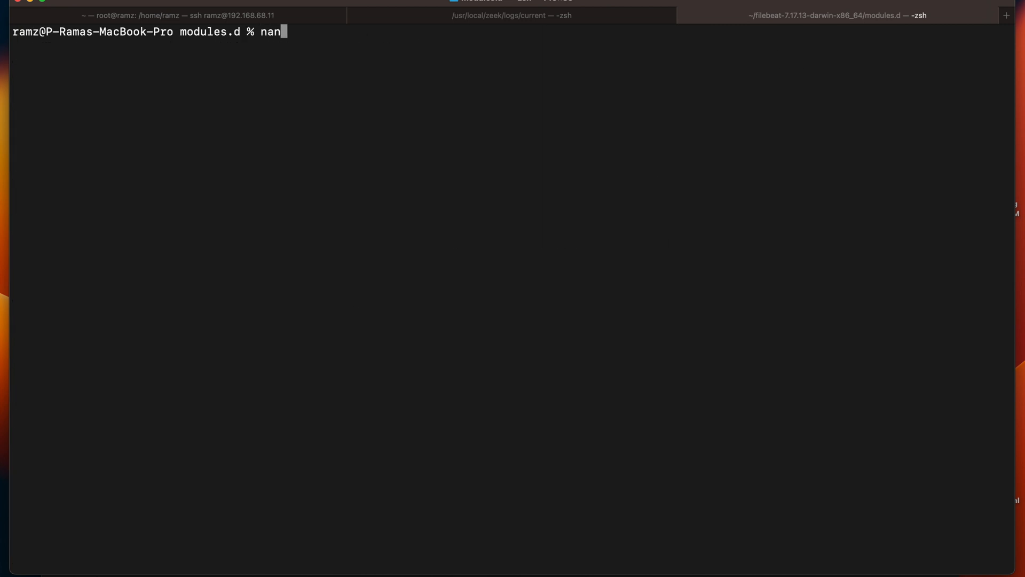
pyautogui.write('o zeek')
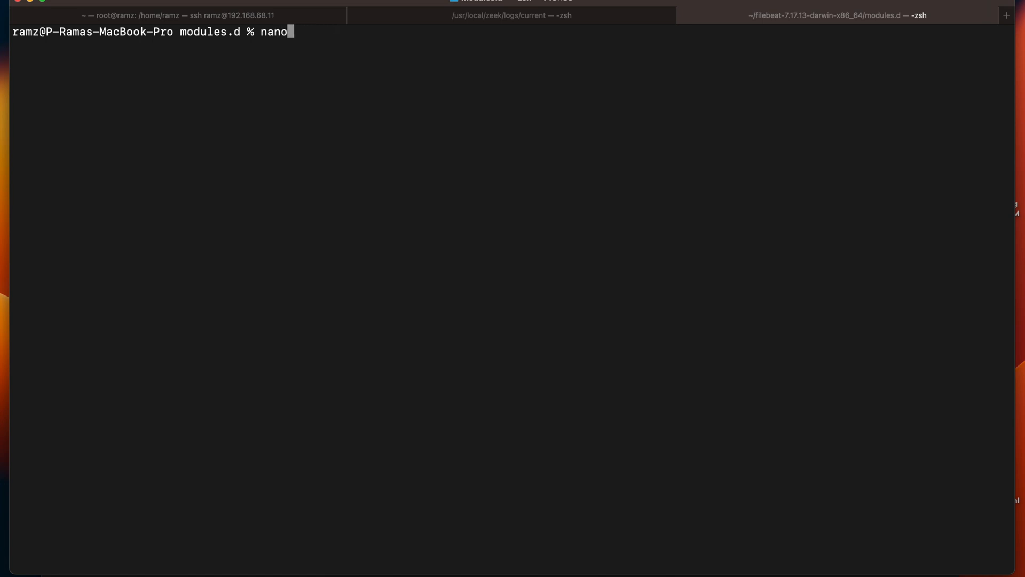
pyautogui.write('zeek.')
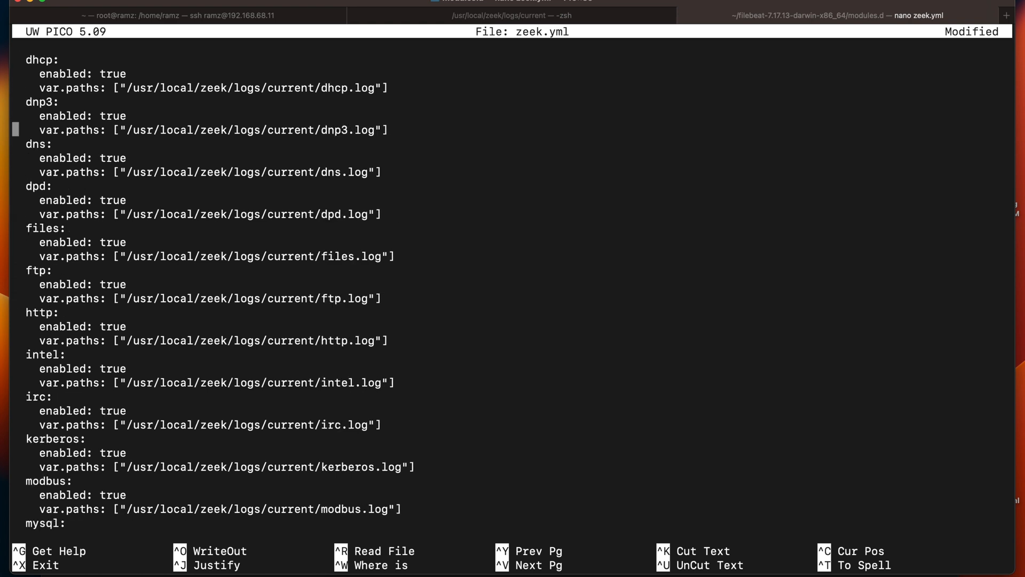
pyautogui.press('ctrl+x')
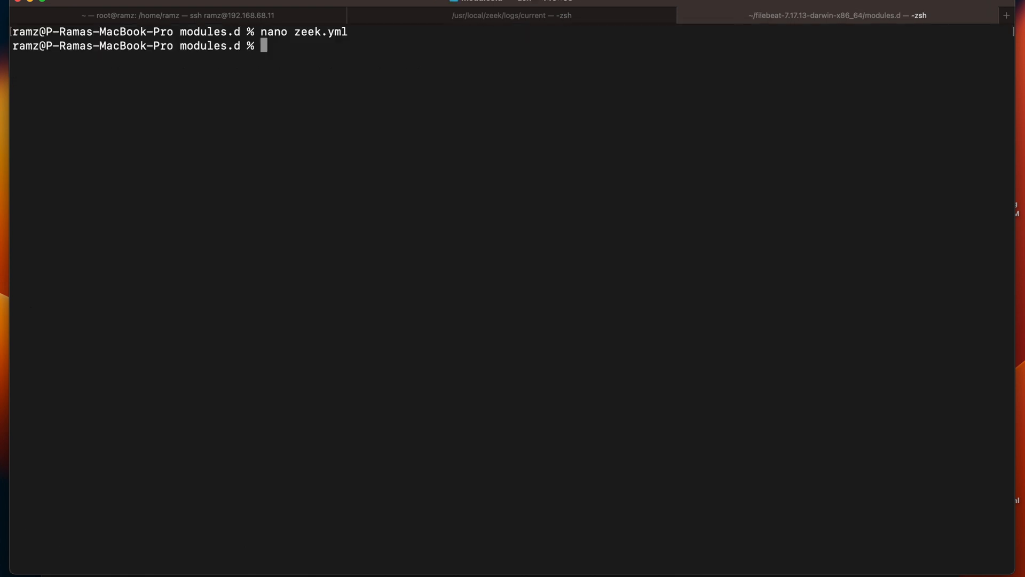
# - Return to the Filebeat folder with cd .. and begin typing ./filebeat
pyautogui.write('c')
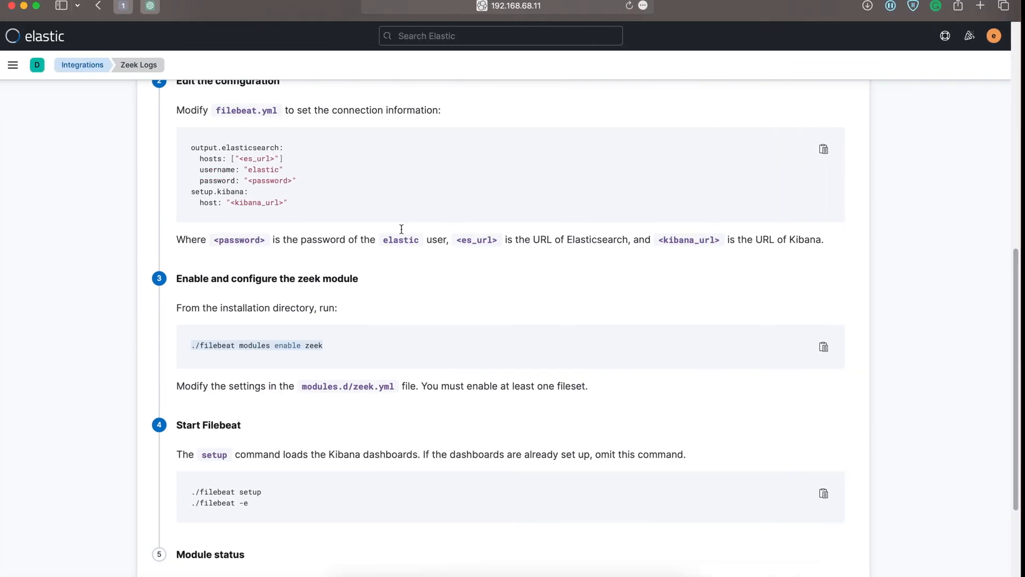
pyautogui.scroll(-3)
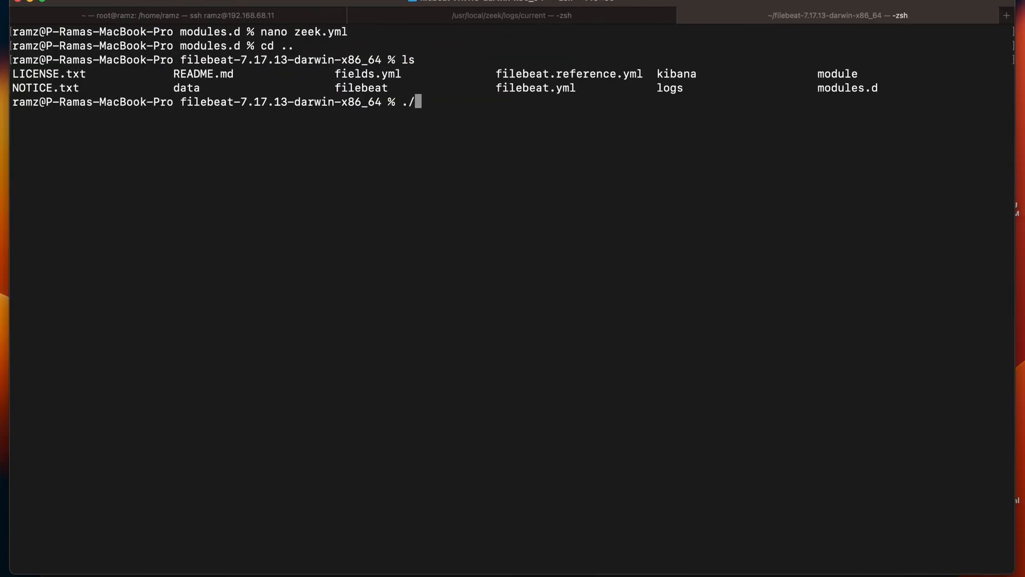
pyautogui.write('/fi')
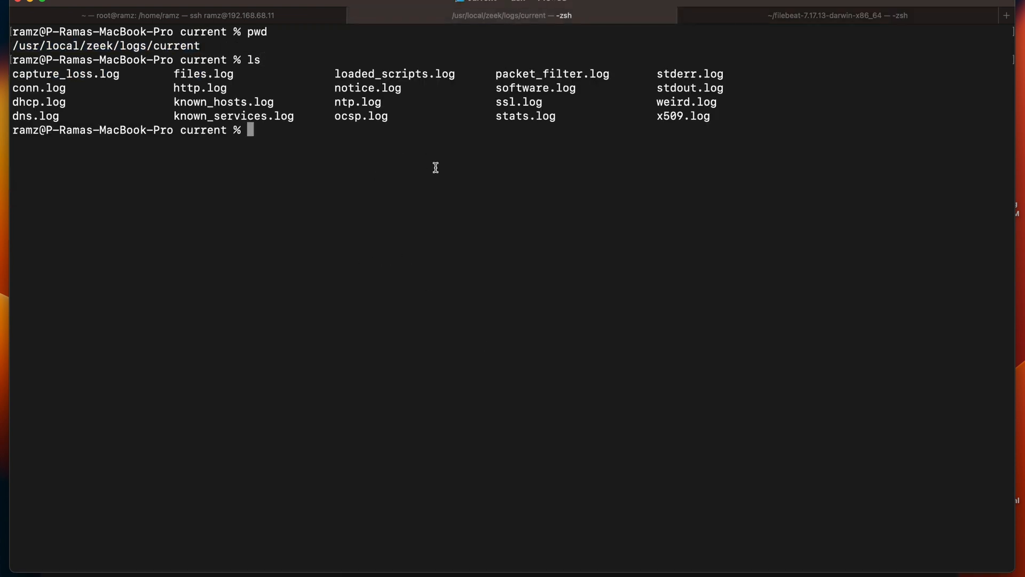
# - Run tail -f conn.log to watch Zeek's JSON connection records stream in
pyautogui.write('tail')
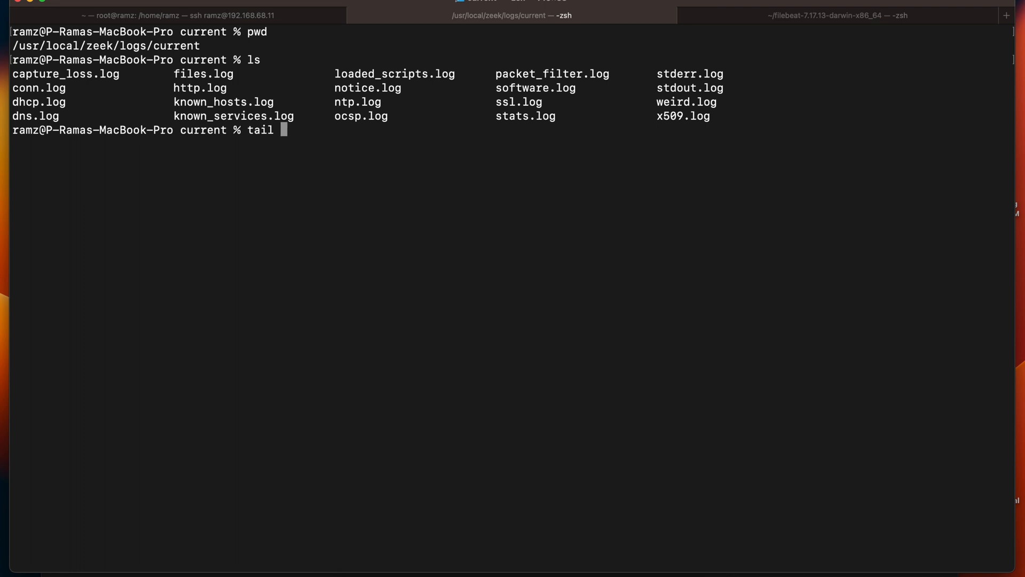
pyautogui.write('-f c')
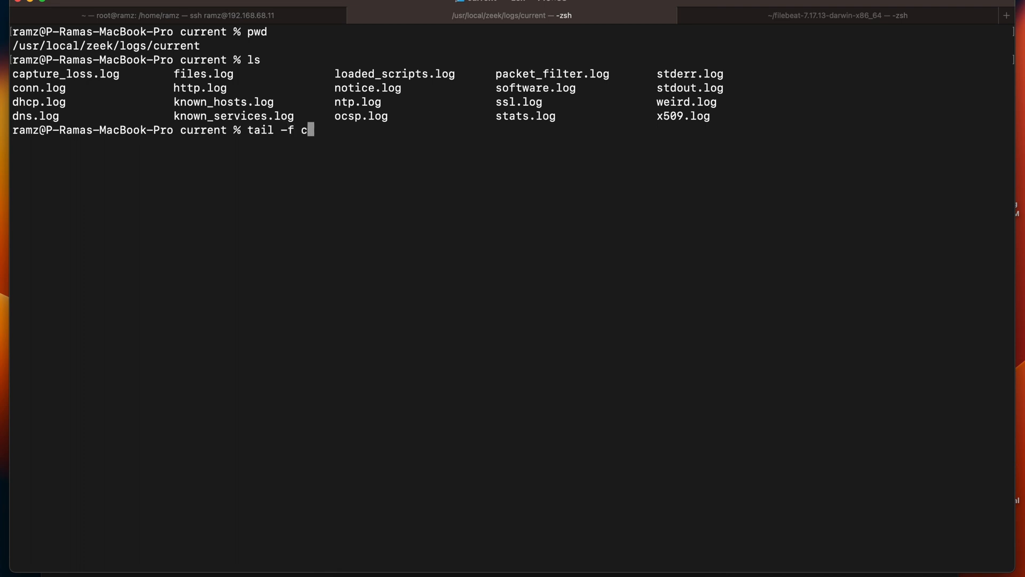
pyautogui.write('onn.log')
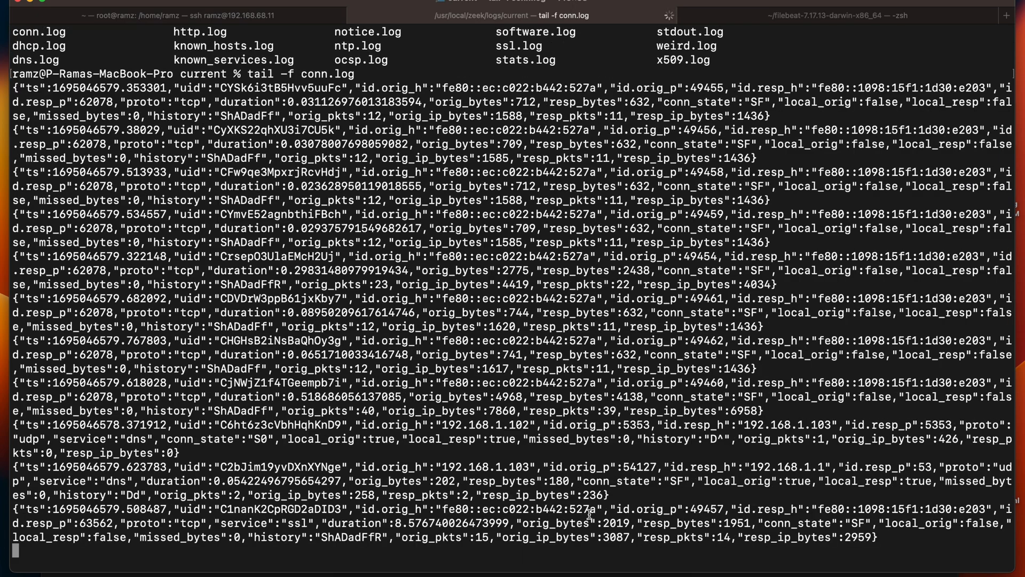
pyautogui.moveTo(628, 483)
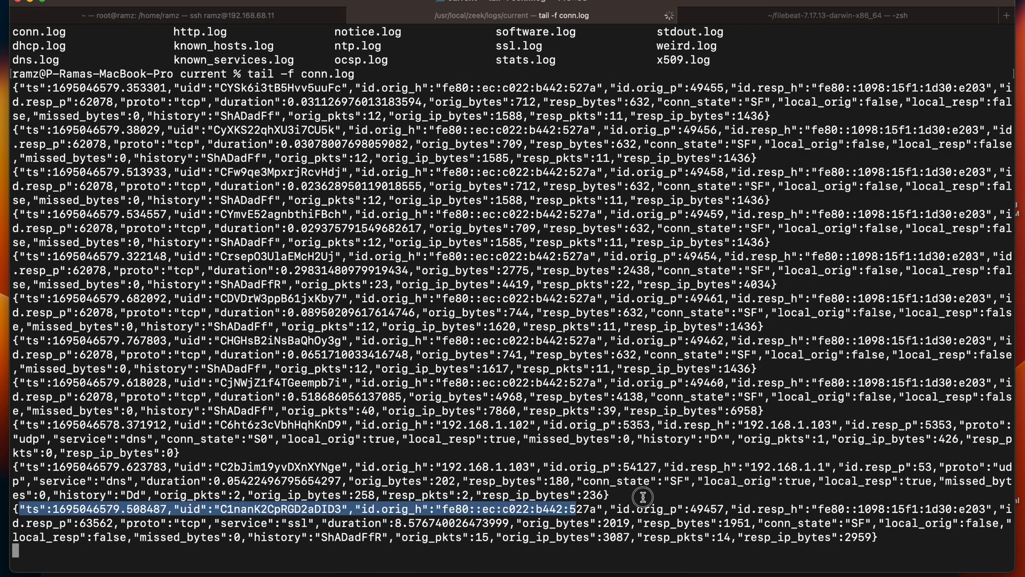
pyautogui.scroll(-3)
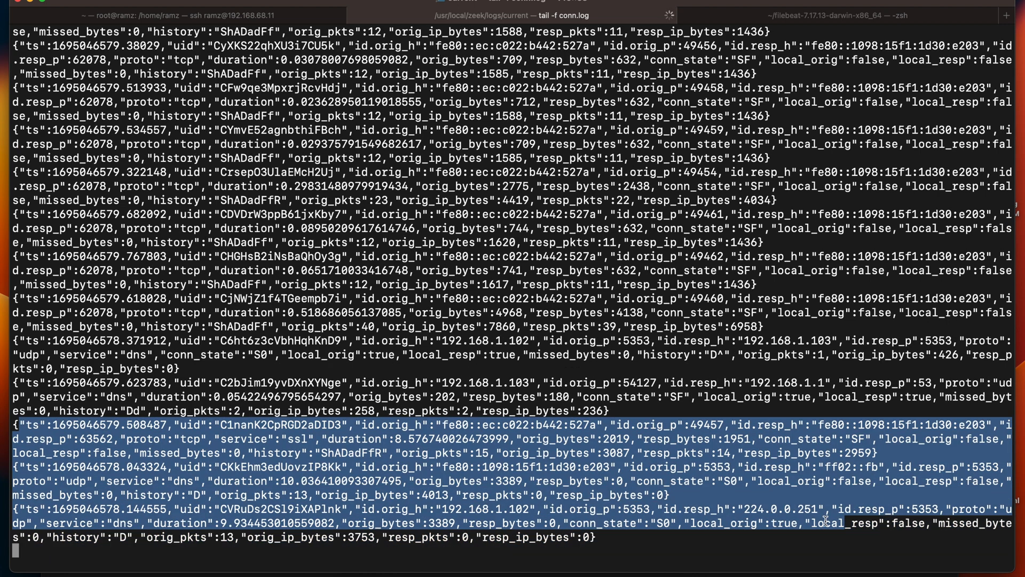
pyautogui.click(828, 15)
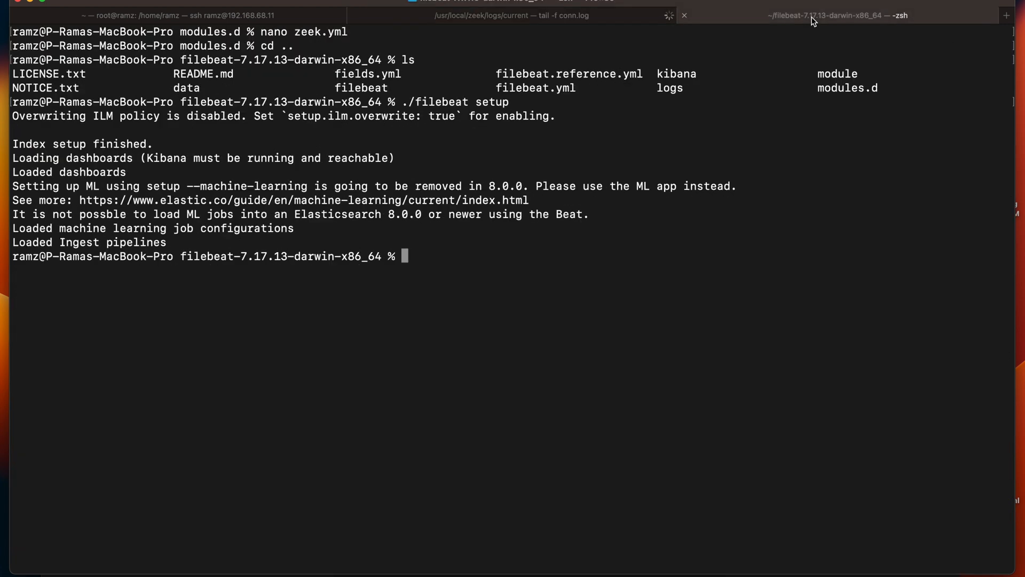
# - Run ./filebeat -e and watch harvesters start and the Elasticsearch connection establish
pyautogui.write('./filebeat')
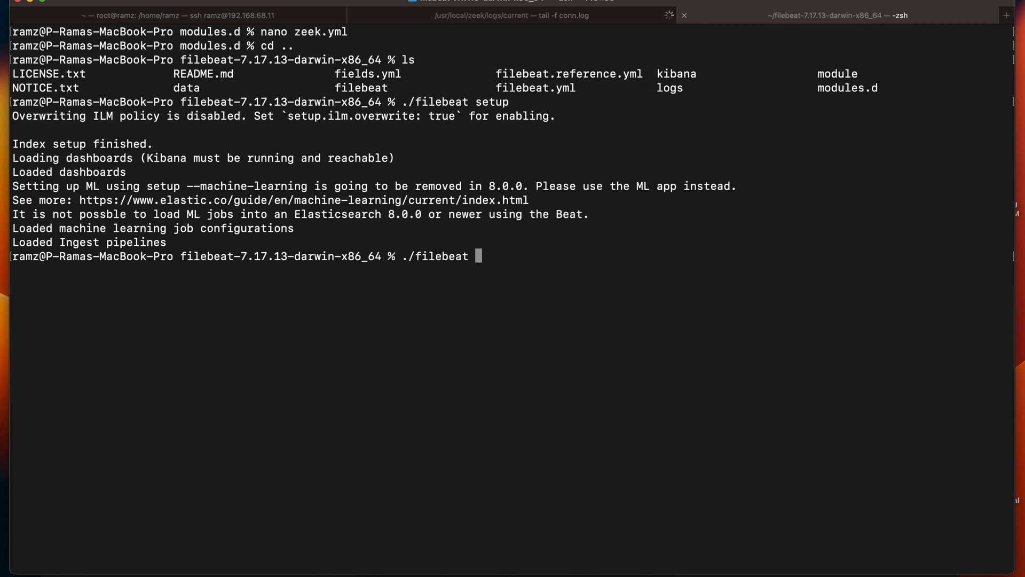
pyautogui.write('-e')
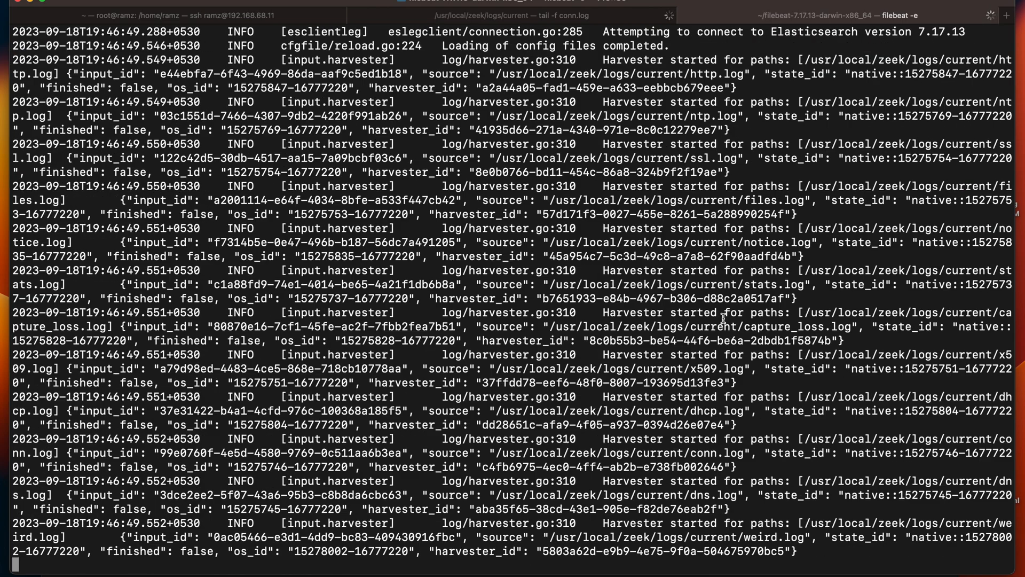
pyautogui.scroll(-3)
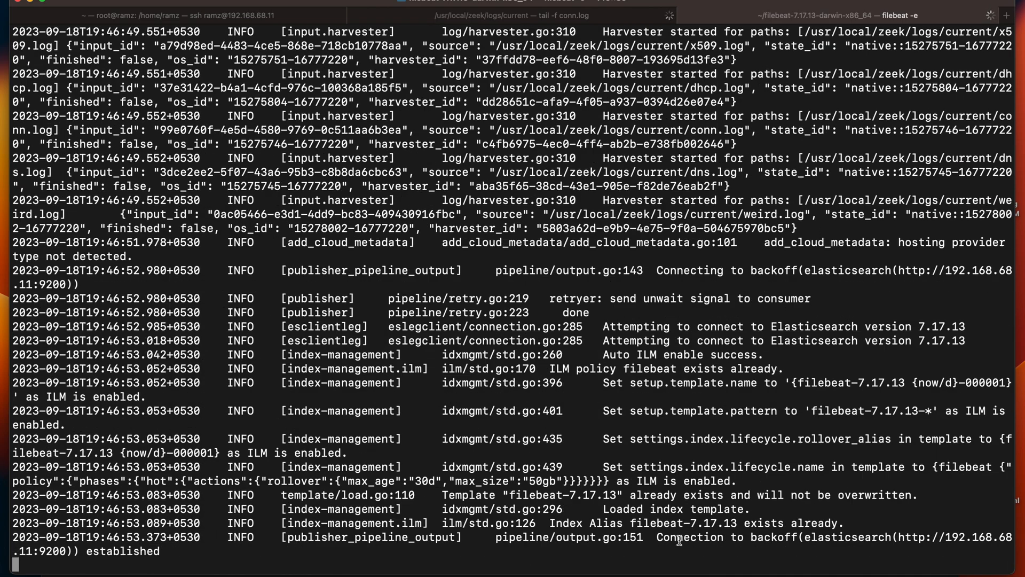
pyautogui.scroll(-3)
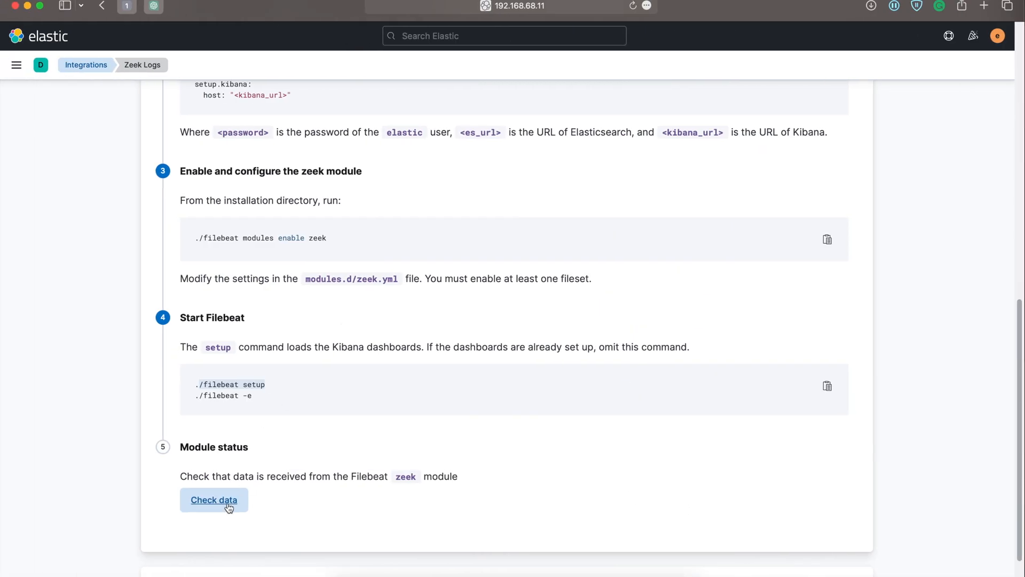
# - Verify data is received from the Filebeat Zeek module, then view the Zeek Overview dashboard
pyautogui.click(214, 499)
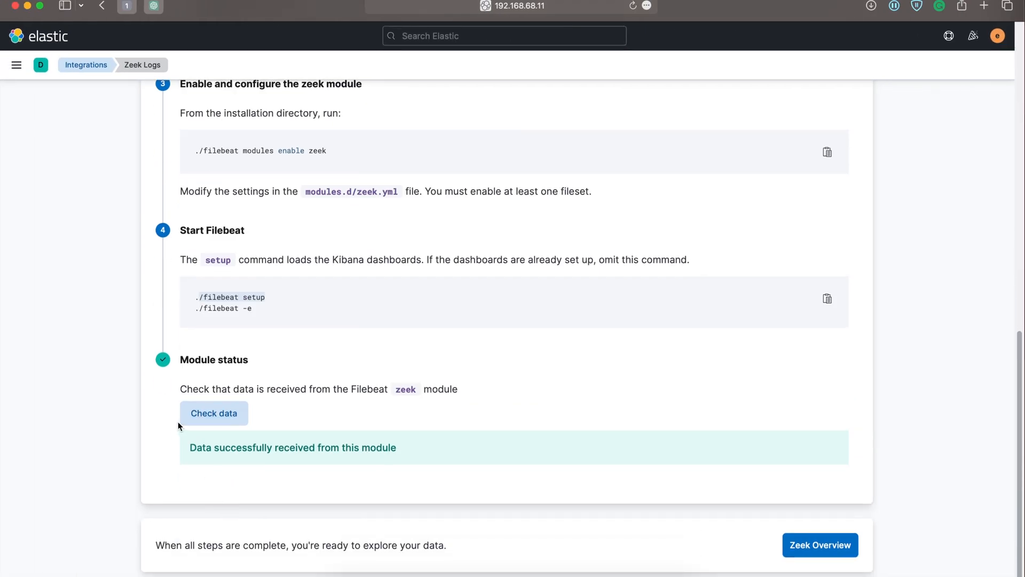
pyautogui.moveTo(475, 448)
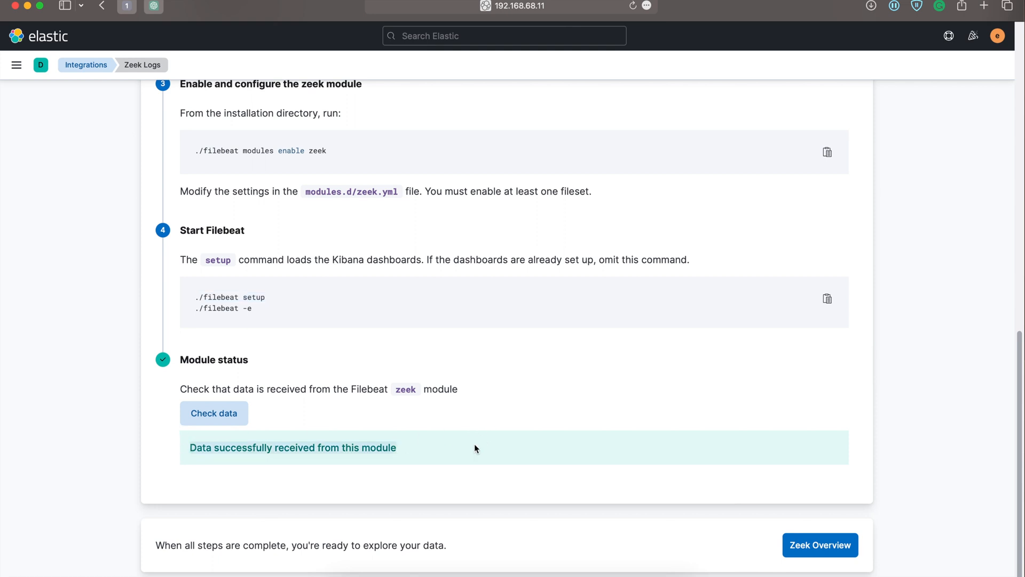
pyautogui.click(820, 544)
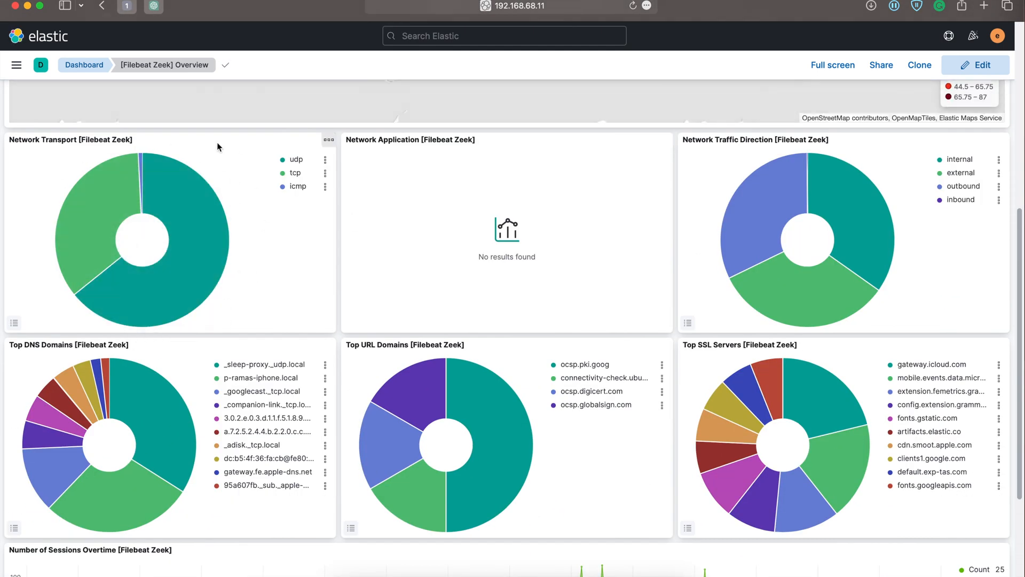
pyautogui.moveTo(815, 329)
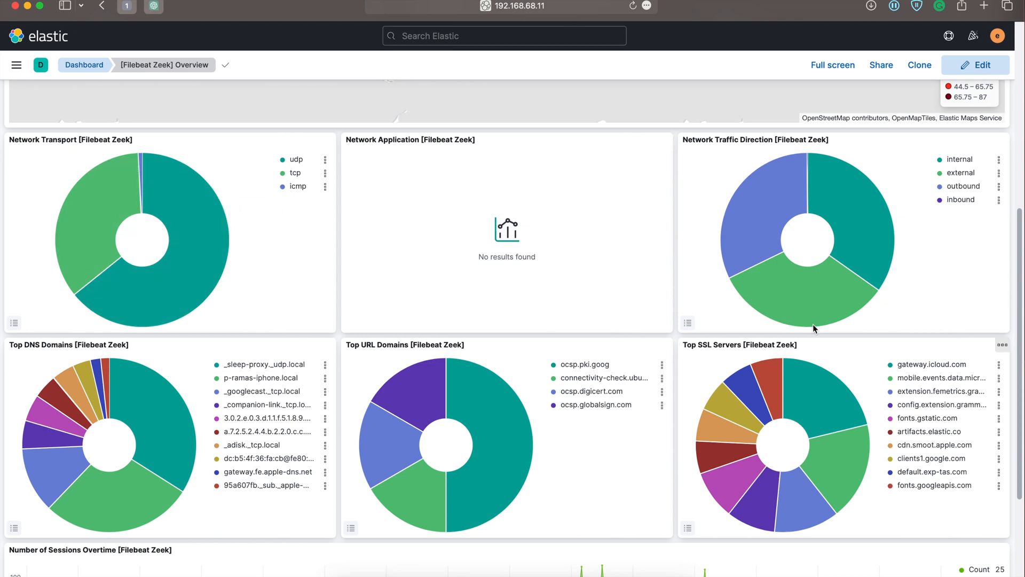
# - Review the [Filebeat Zeek] Overview charts and map, then switch to Discover for filebeat-* events
pyautogui.scroll(-3)
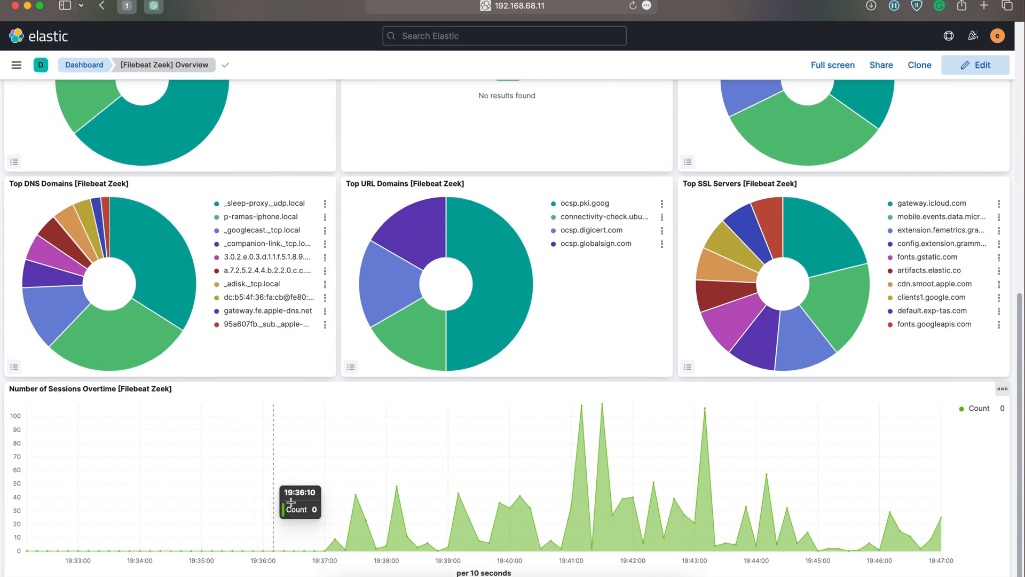
pyautogui.moveTo(629, 530)
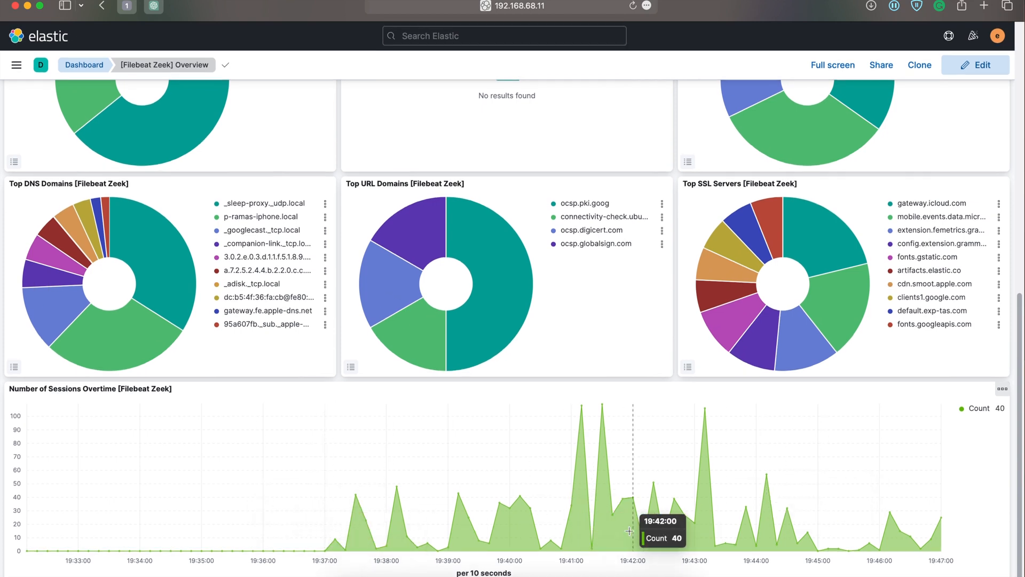
pyautogui.moveTo(554, 523)
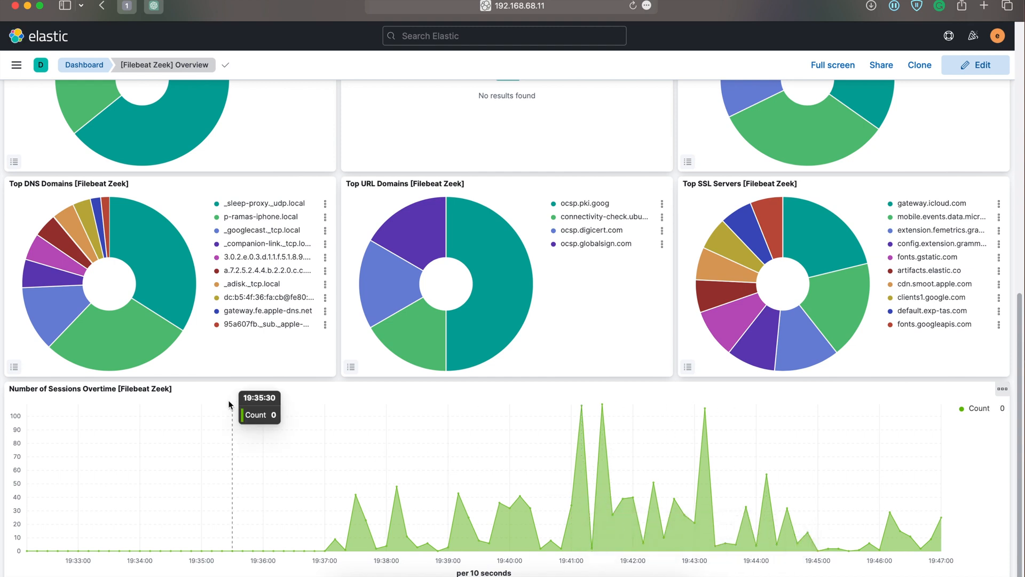
pyautogui.moveTo(408, 302)
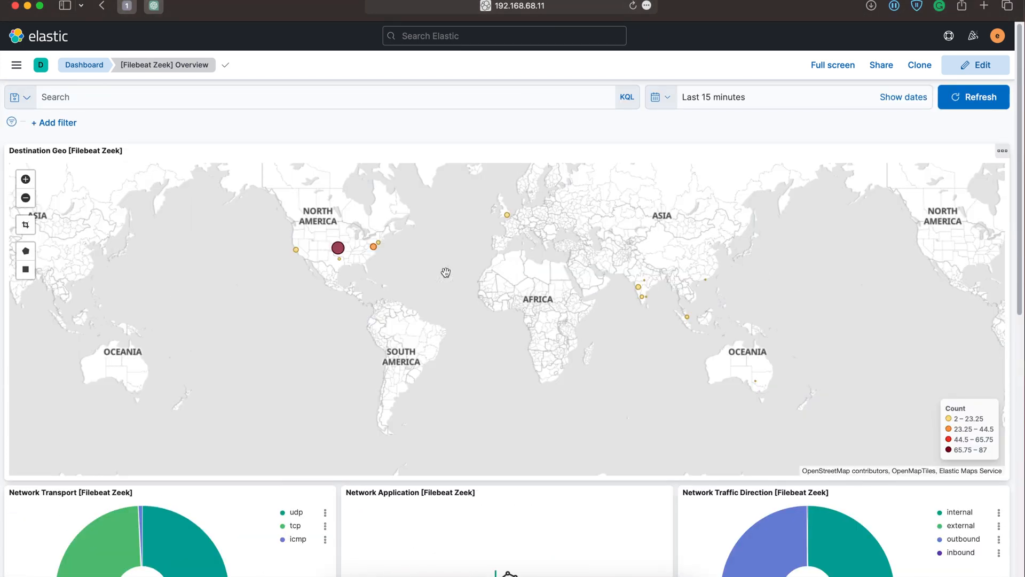
pyautogui.moveTo(645, 301)
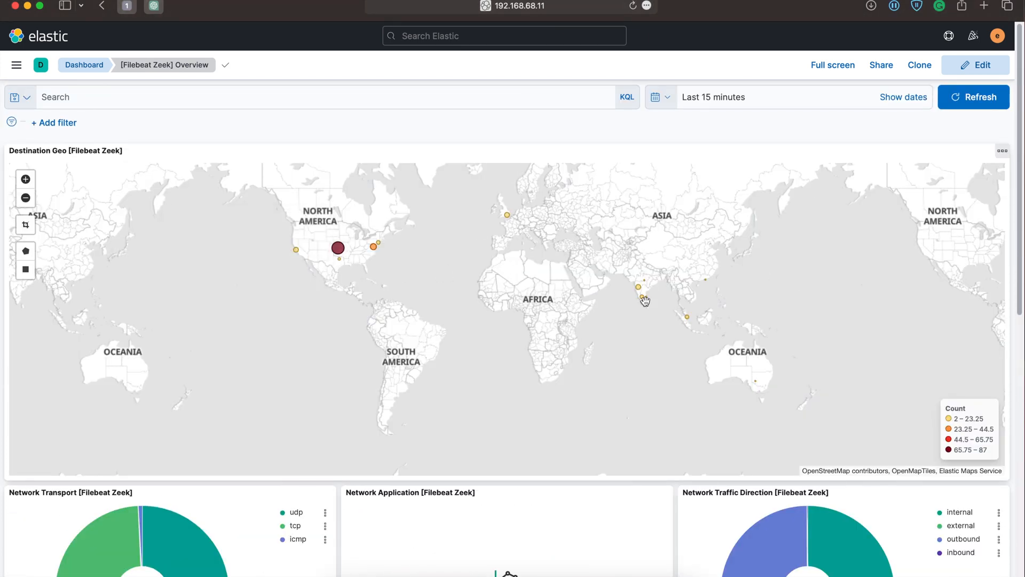
pyautogui.click(17, 64)
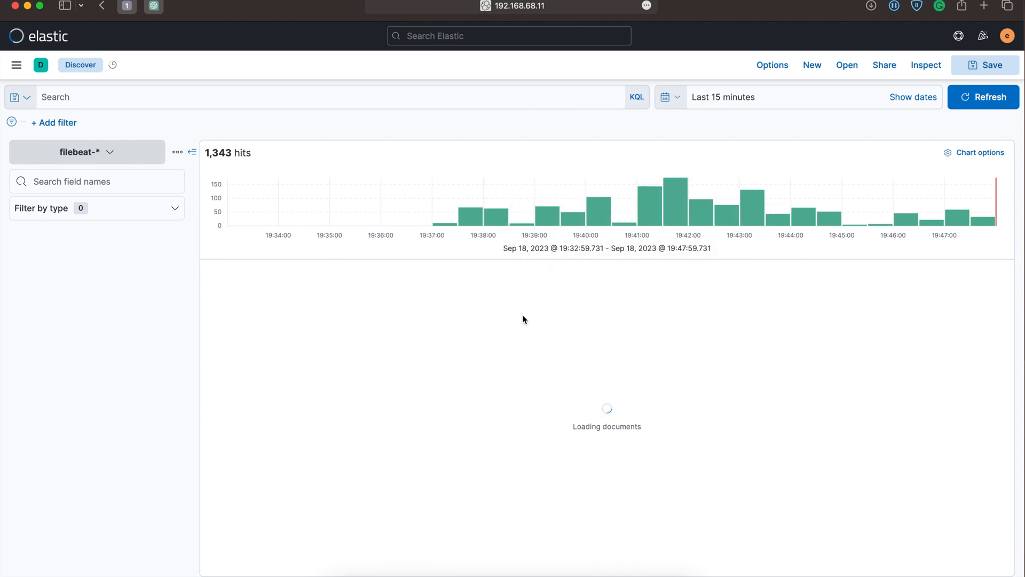
pyautogui.moveTo(406, 341)
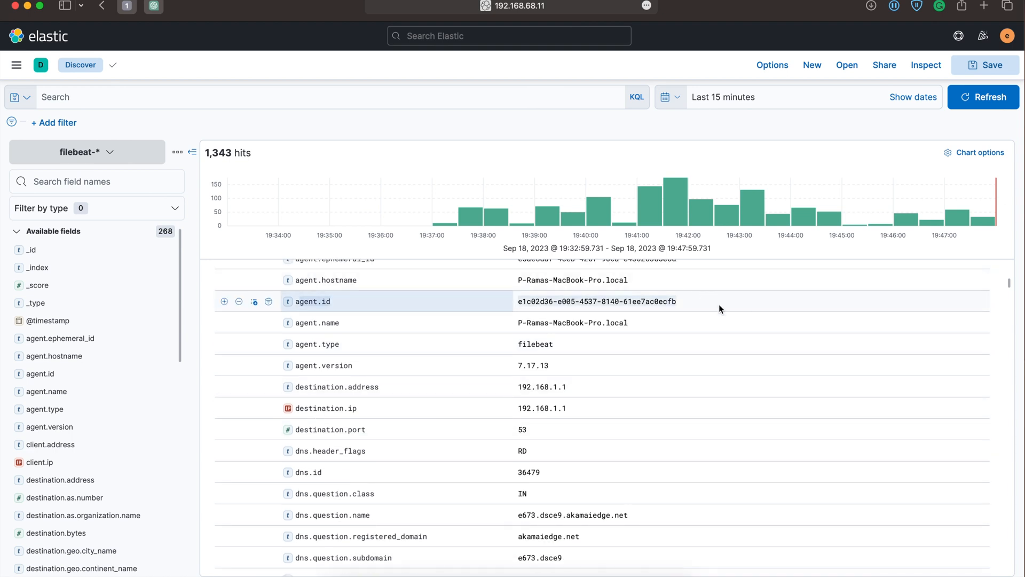
pyautogui.moveTo(546, 356)
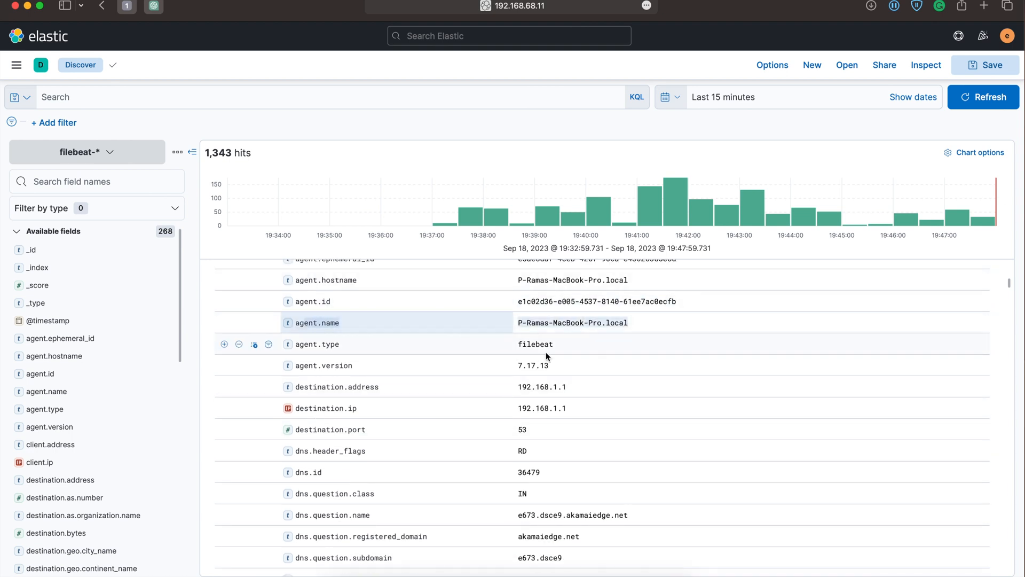
# - Scroll through the expanded Zeek DNS event's zeek.dns fields, then collapse the document
pyautogui.scroll(-3)
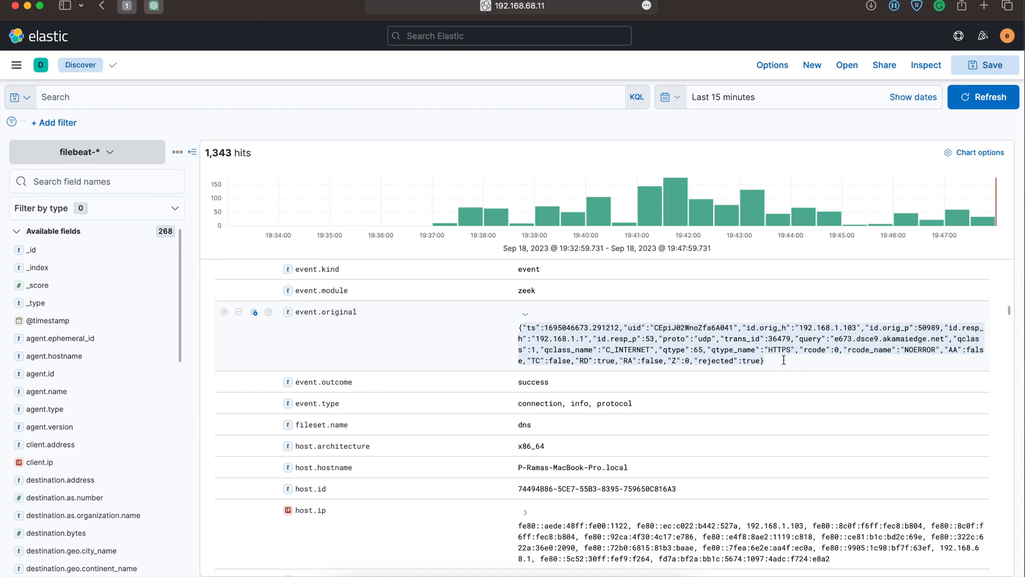
pyautogui.scroll(-3)
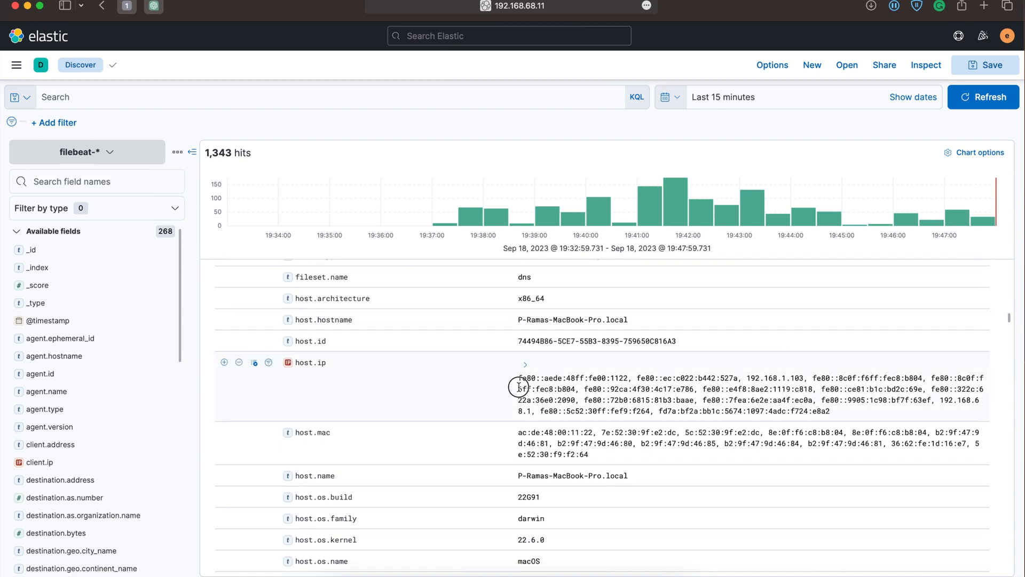
pyautogui.scroll(-3)
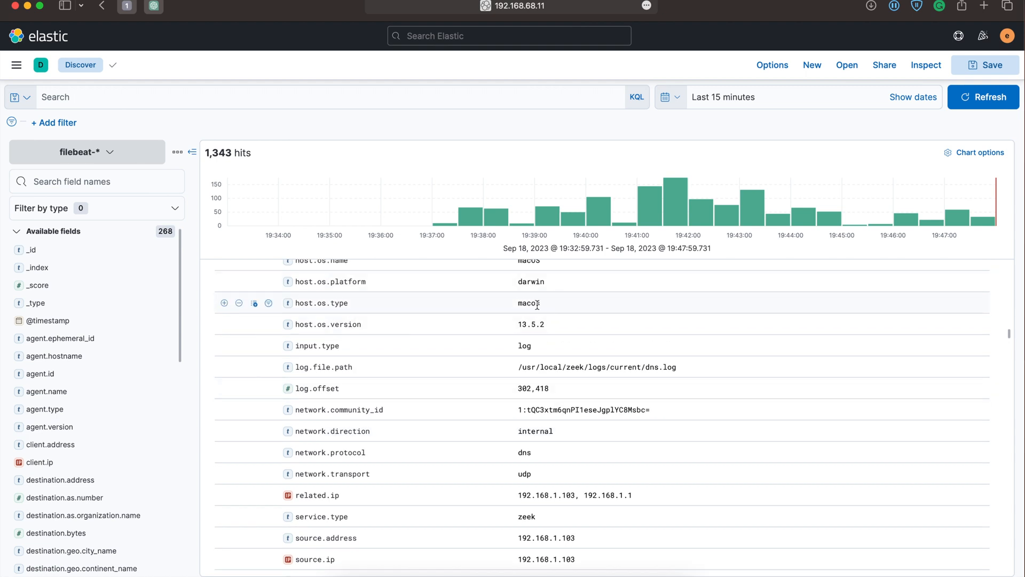
pyautogui.scroll(-3)
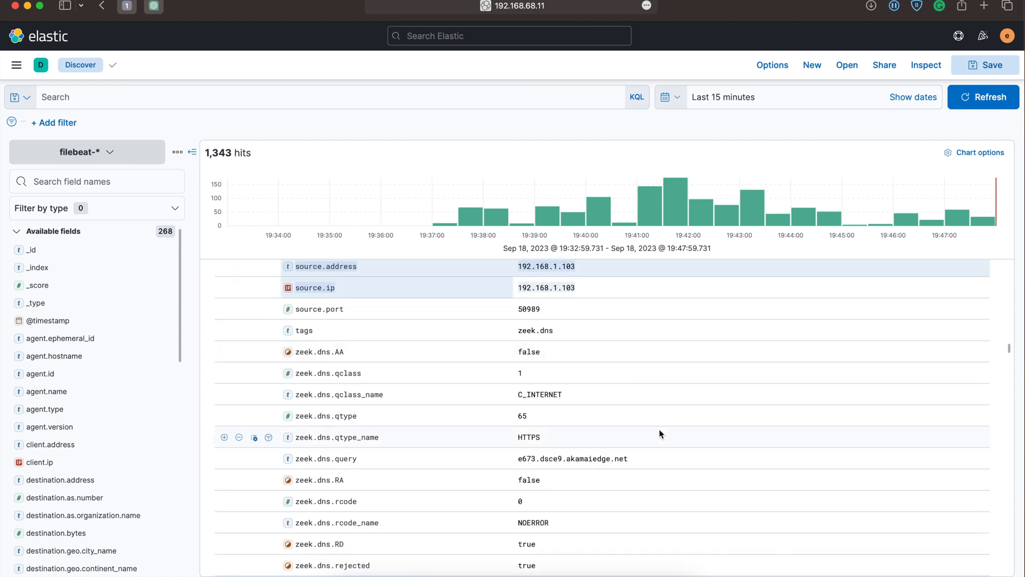
pyautogui.scroll(-3)
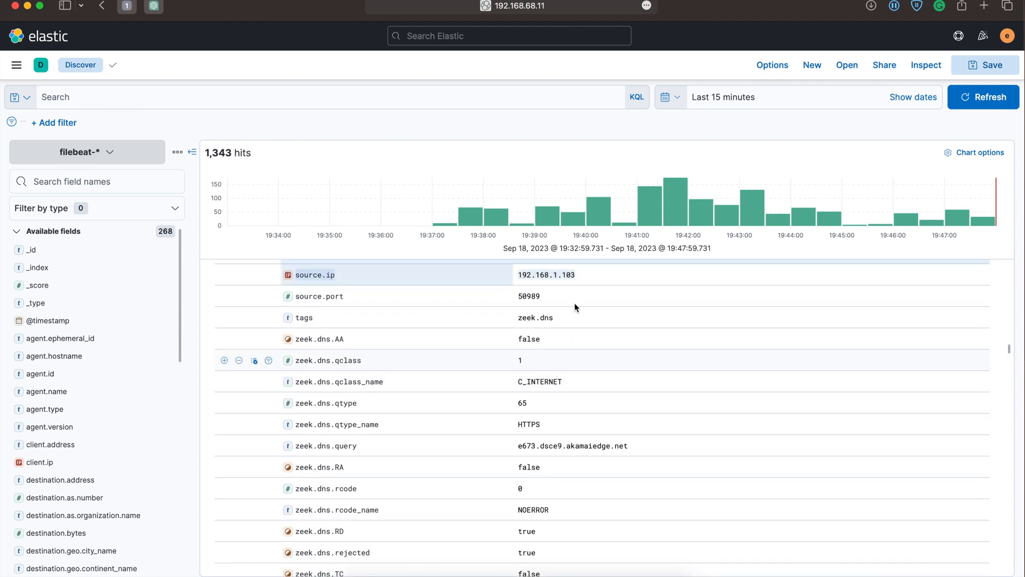
pyautogui.moveTo(502, 323)
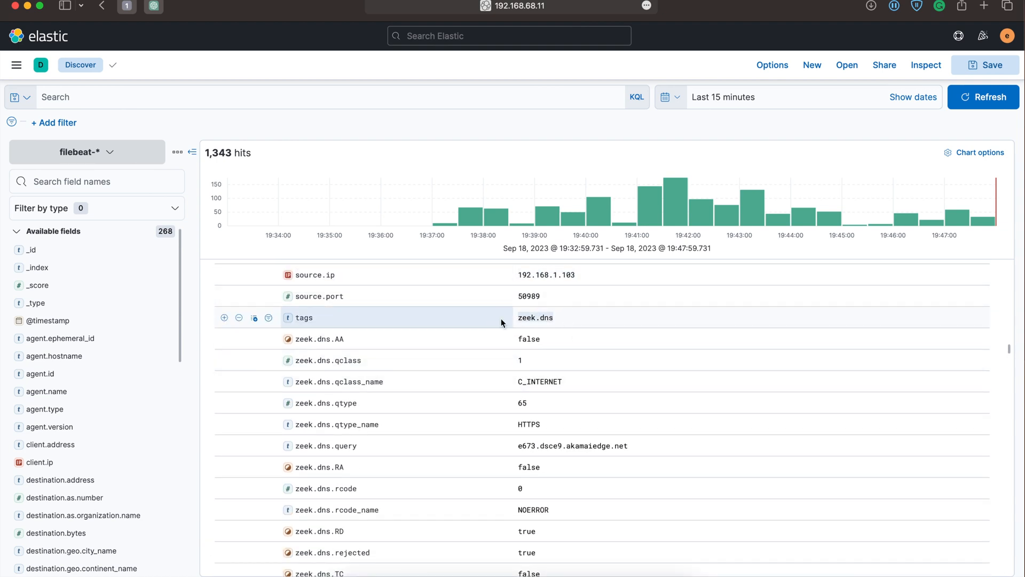
pyautogui.scroll(-3)
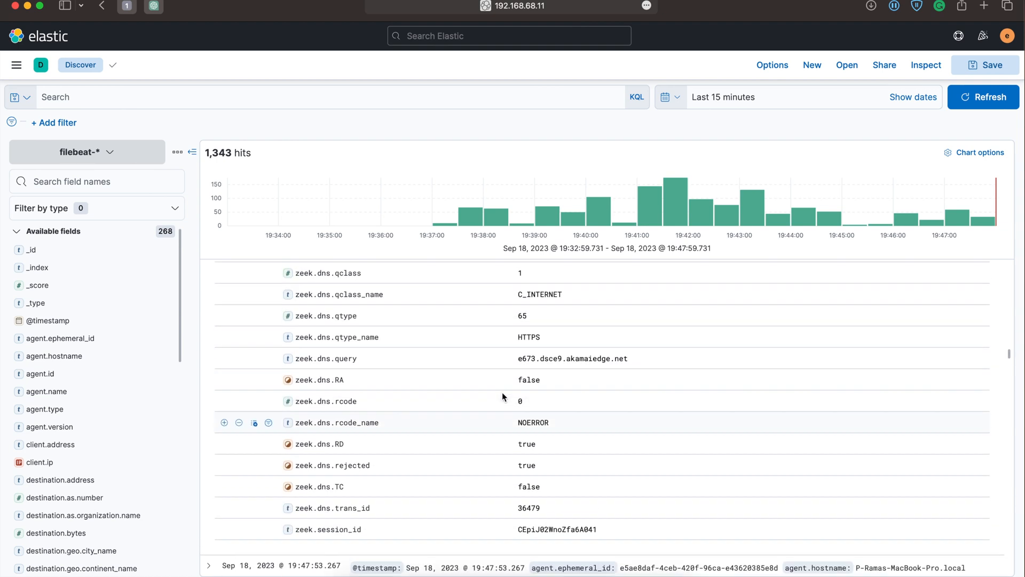
pyautogui.scroll(-3)
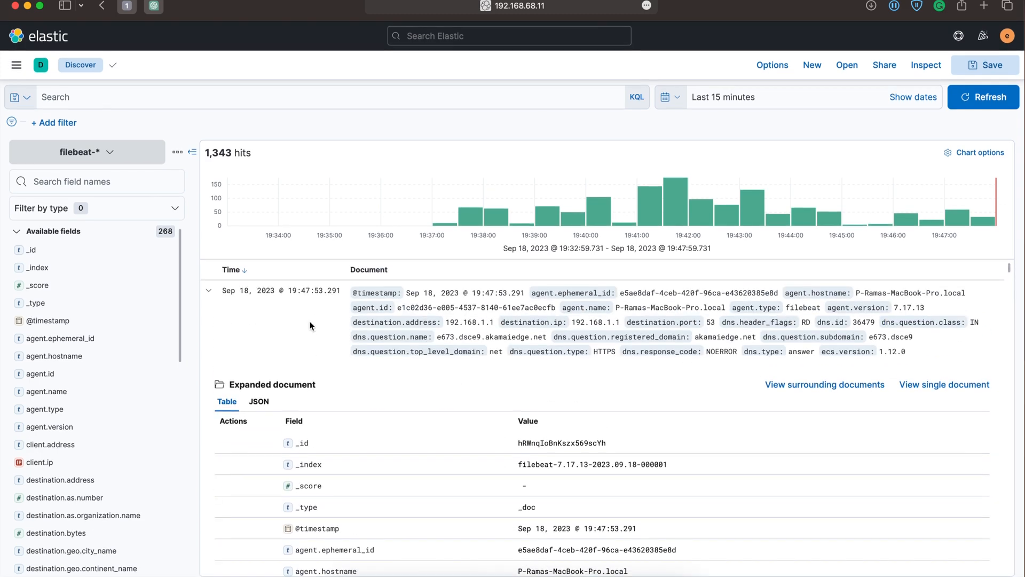
pyautogui.click(209, 290)
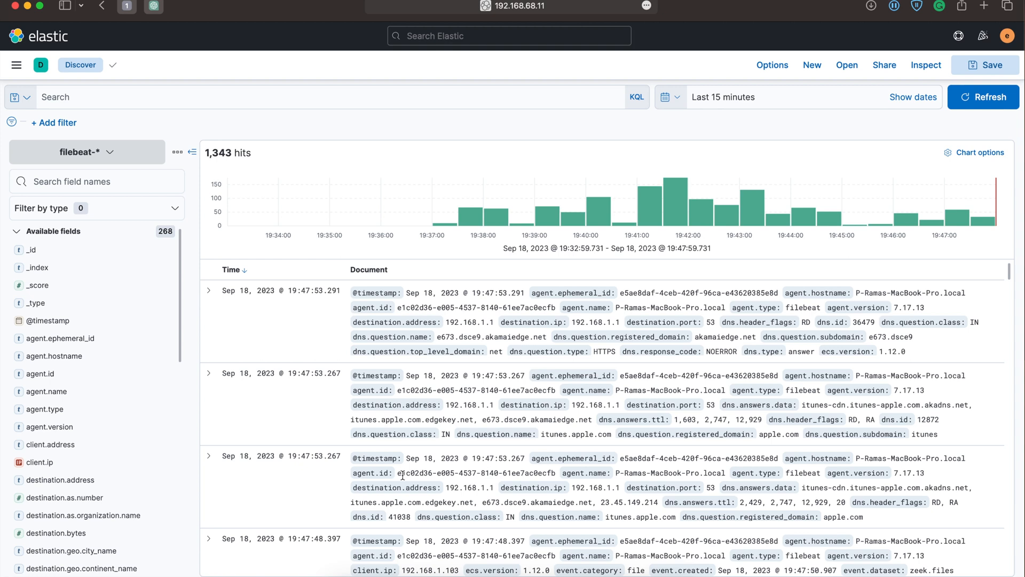